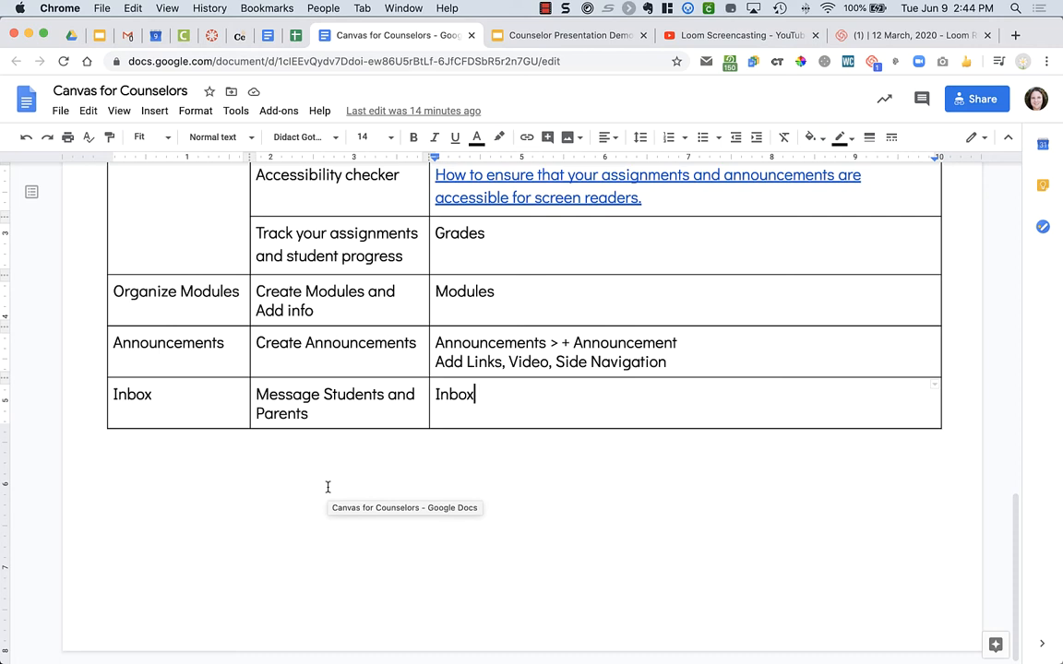
mouse_move(302, 367)
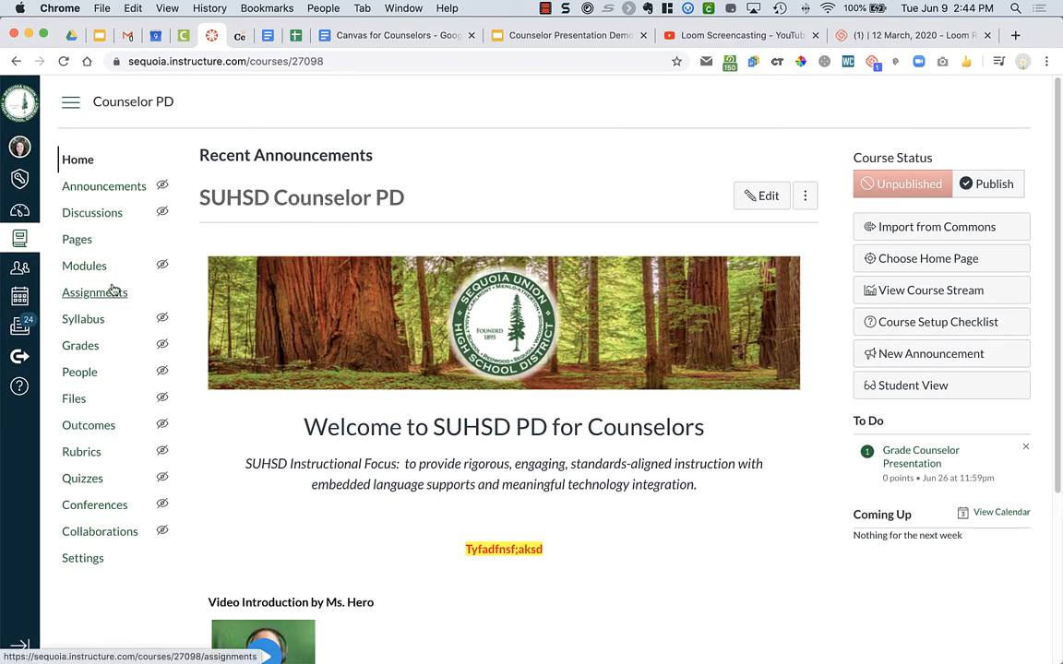
mouse_move(94, 292)
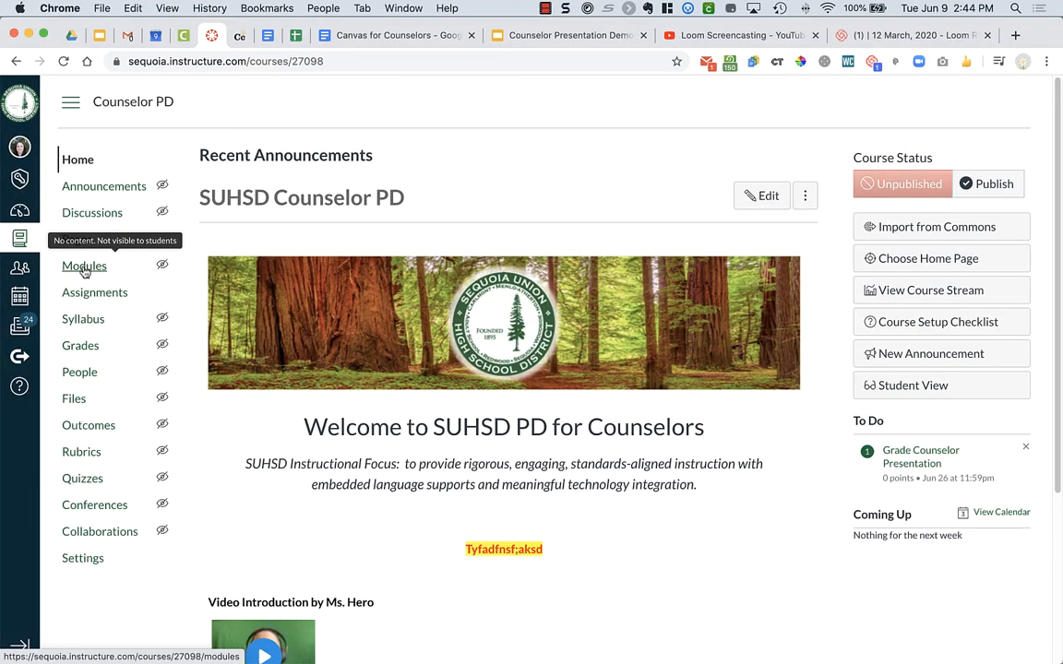
- Go to Modules from the Counselor PD course home page navigation
left_click(84, 265)
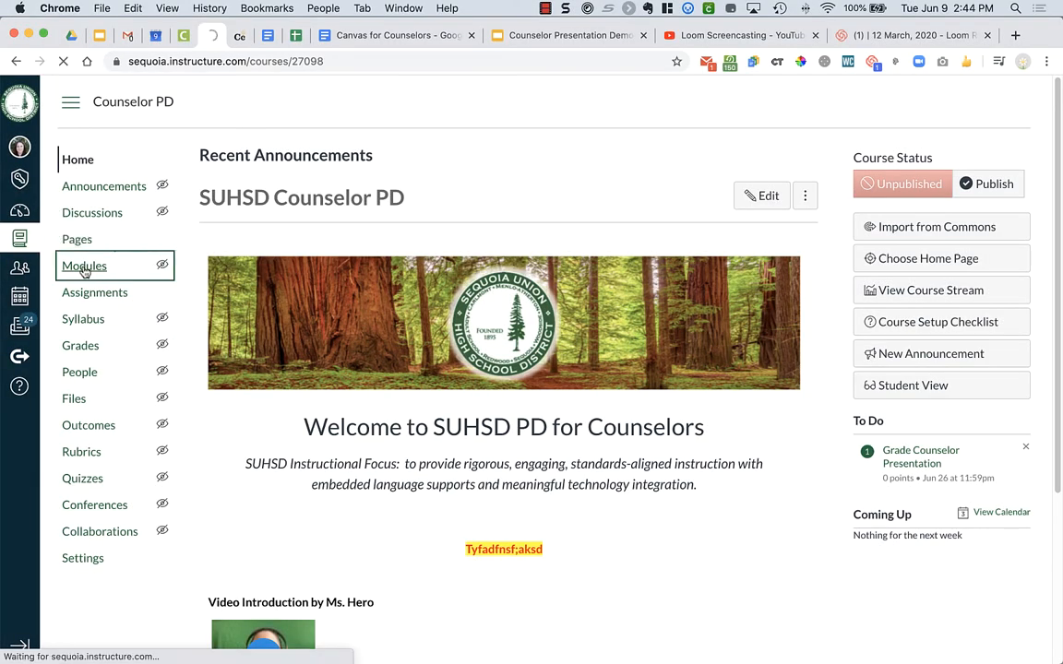
- Let the empty Modules page finish loading with no modules yet
left_click(84, 266)
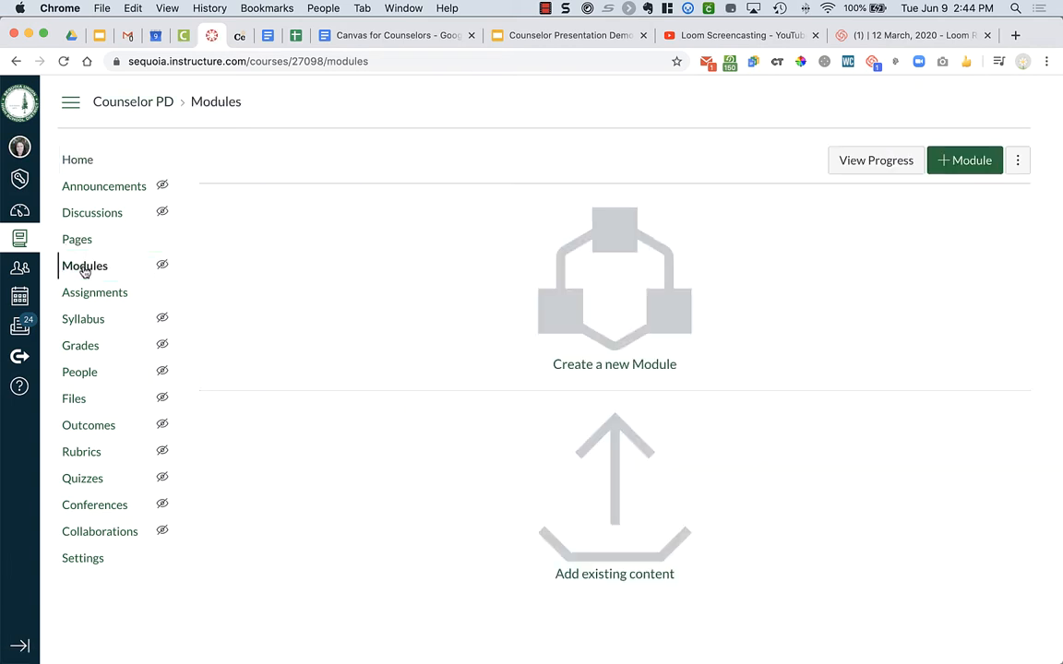
mouse_move(297, 258)
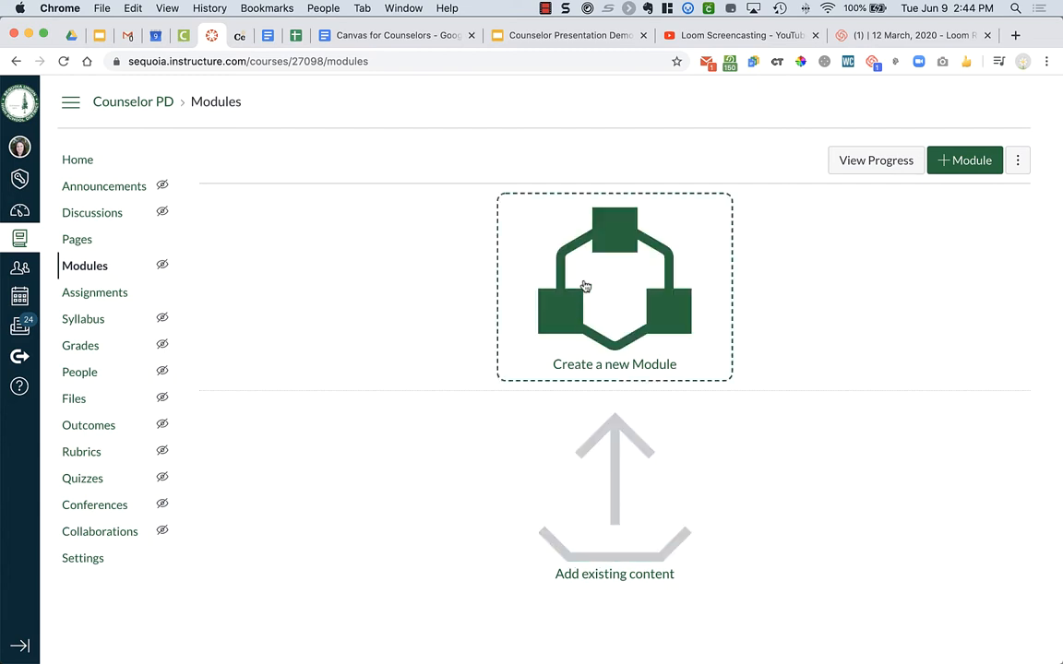
mouse_move(715, 275)
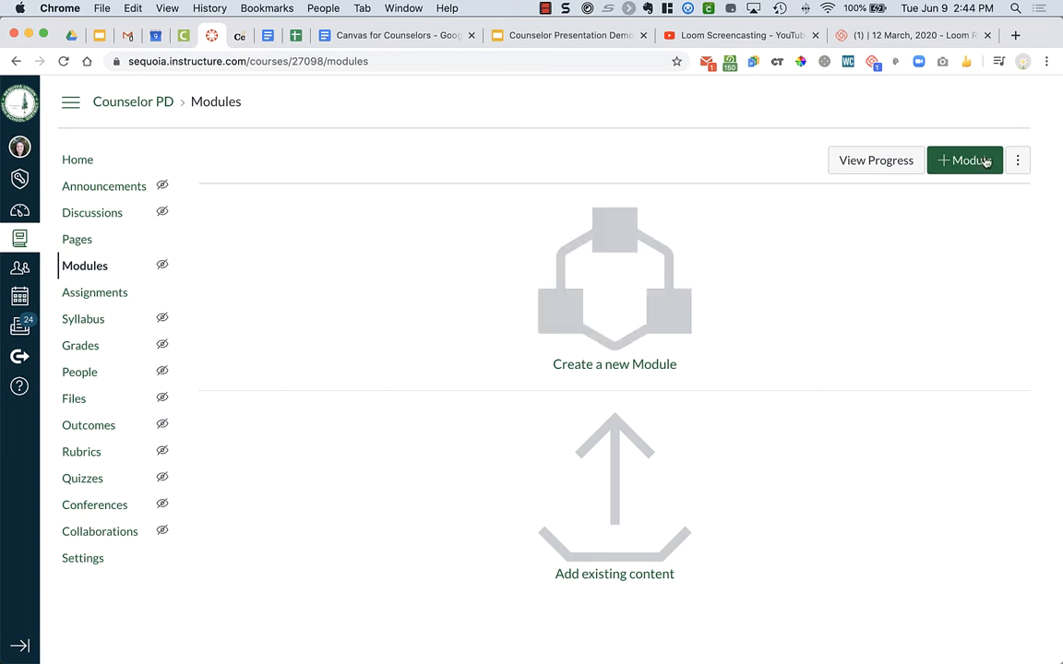
- Create the first module, named '9th Grade'
left_click(964, 160)
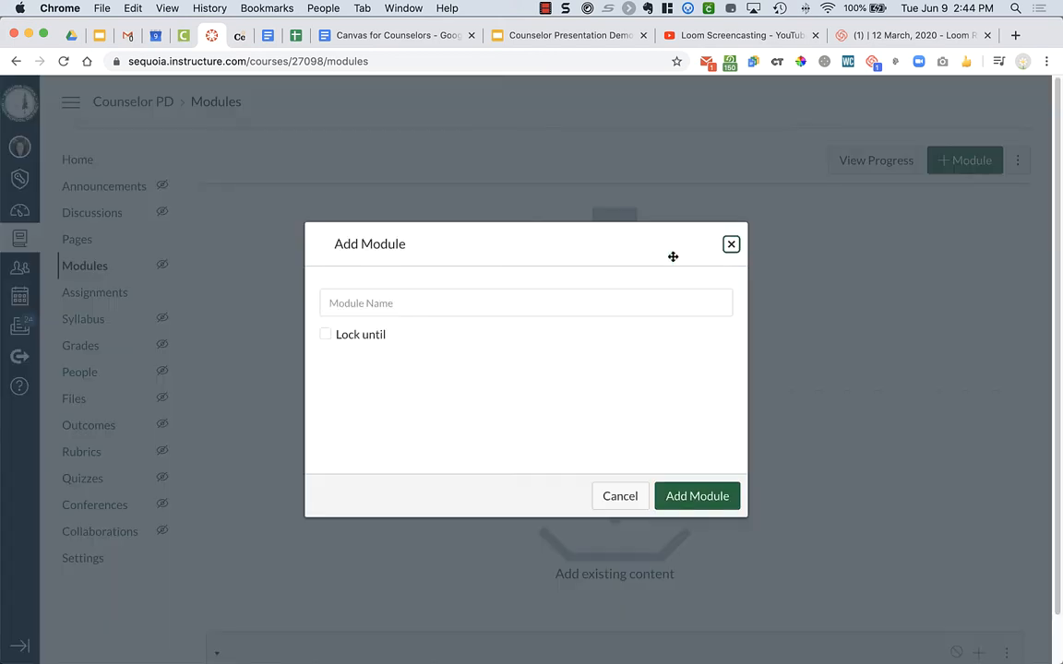
left_click(526, 303)
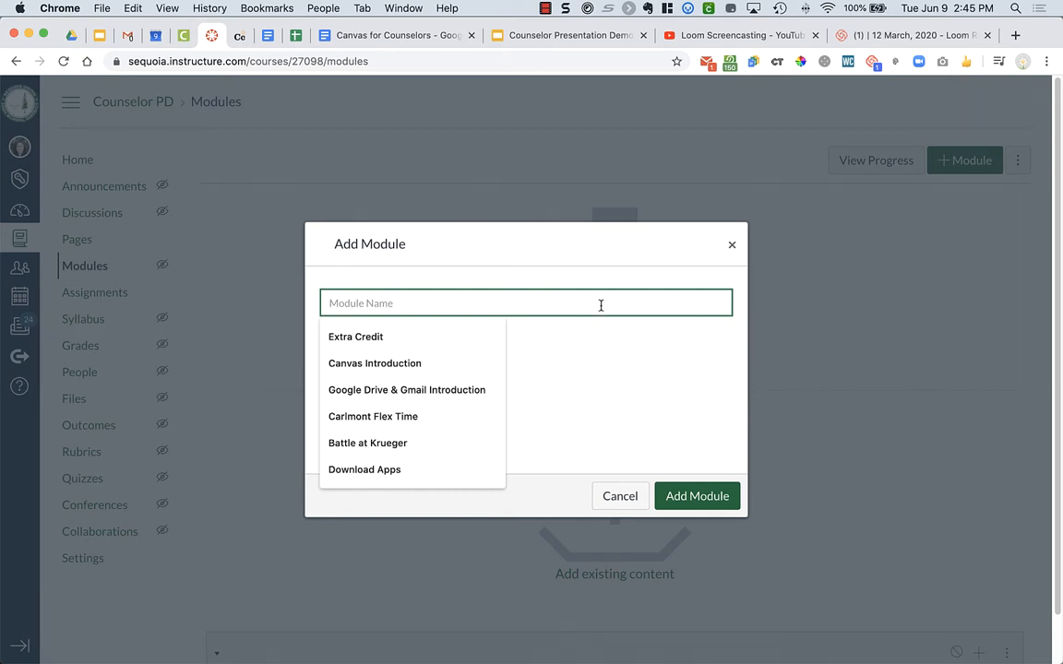
type("9")
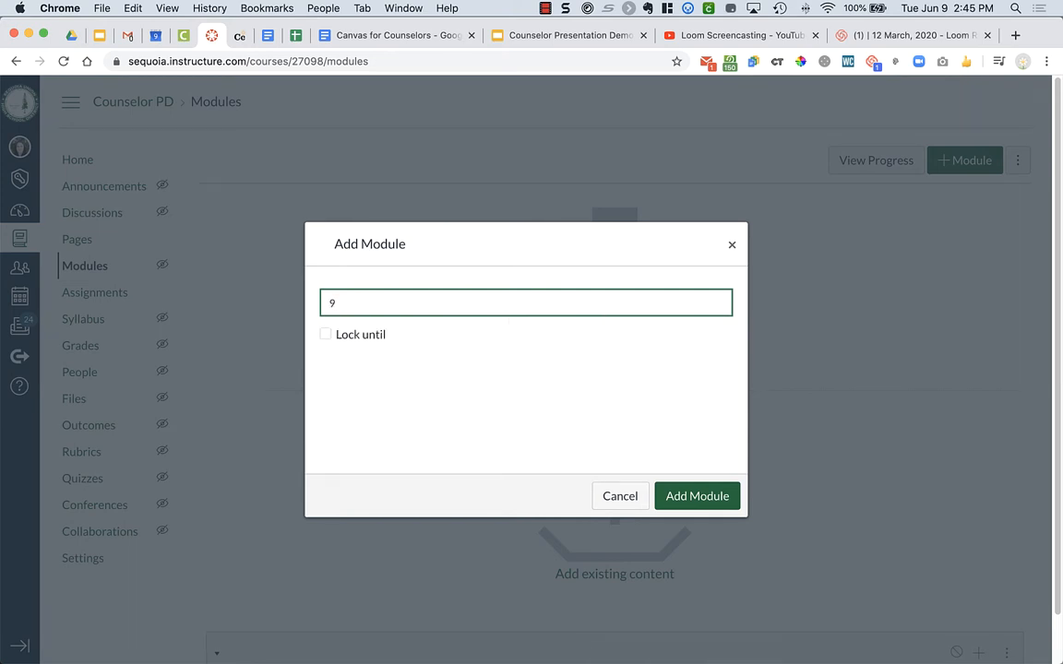
type("th")
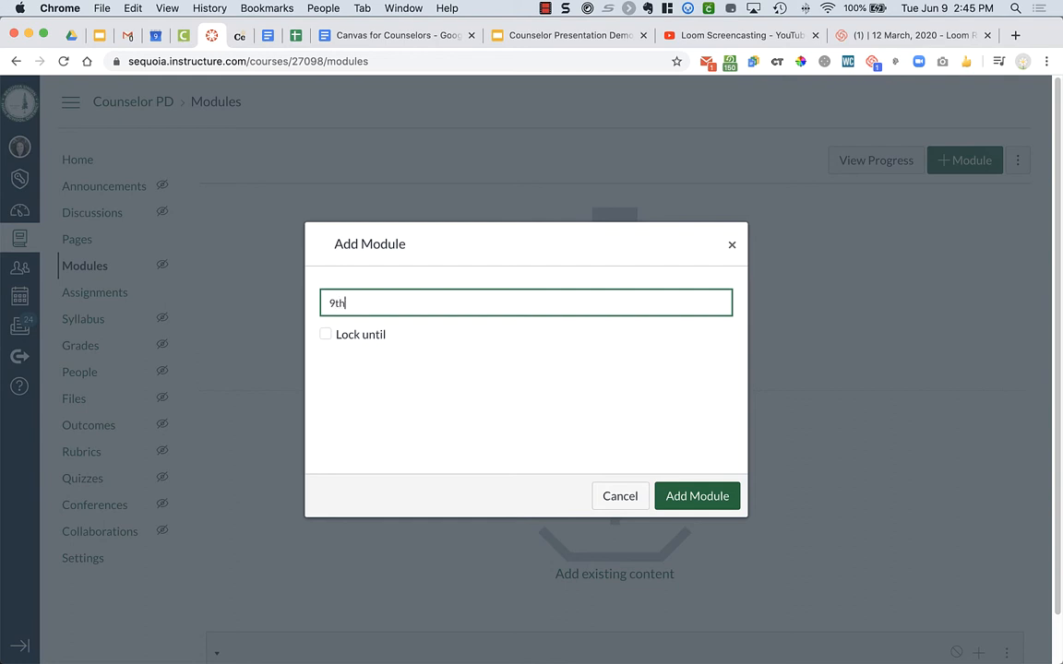
type("\" \"")
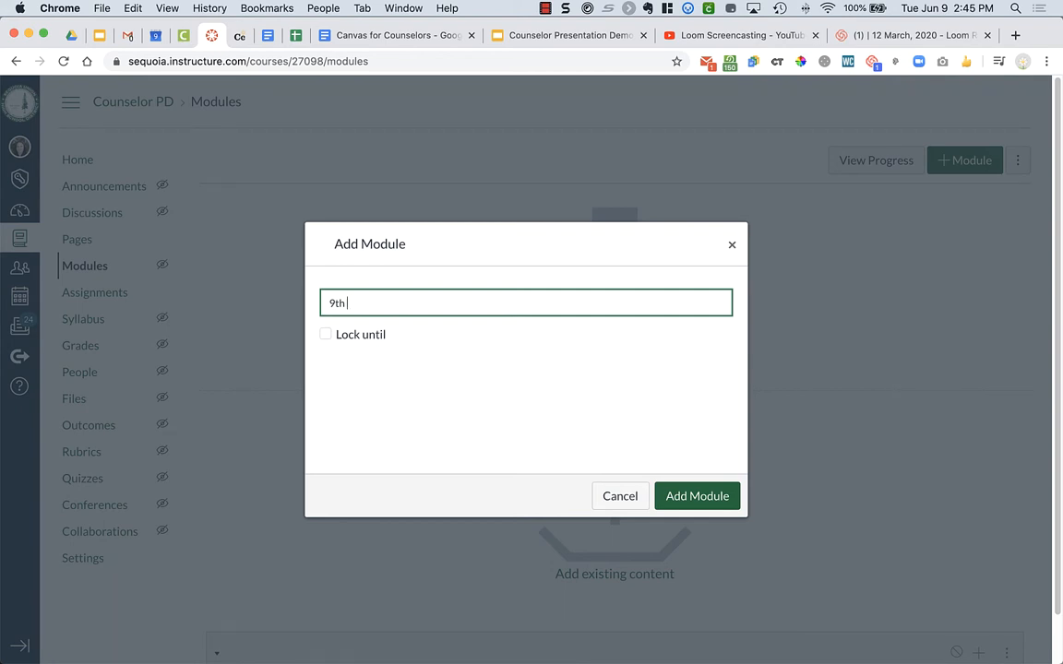
type("Grad")
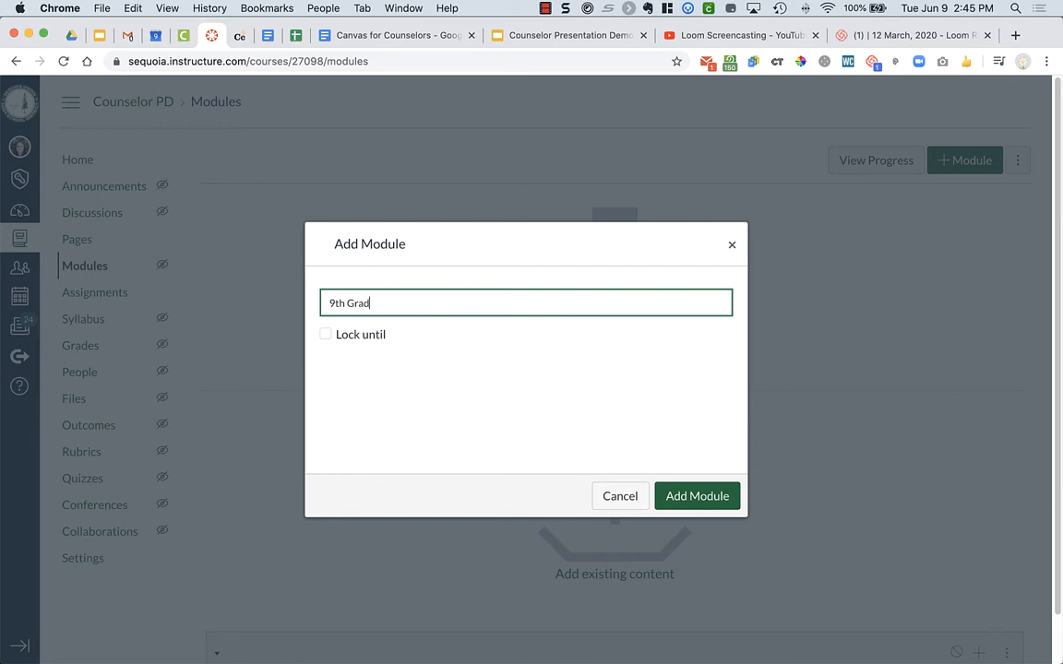
left_click(696, 496)
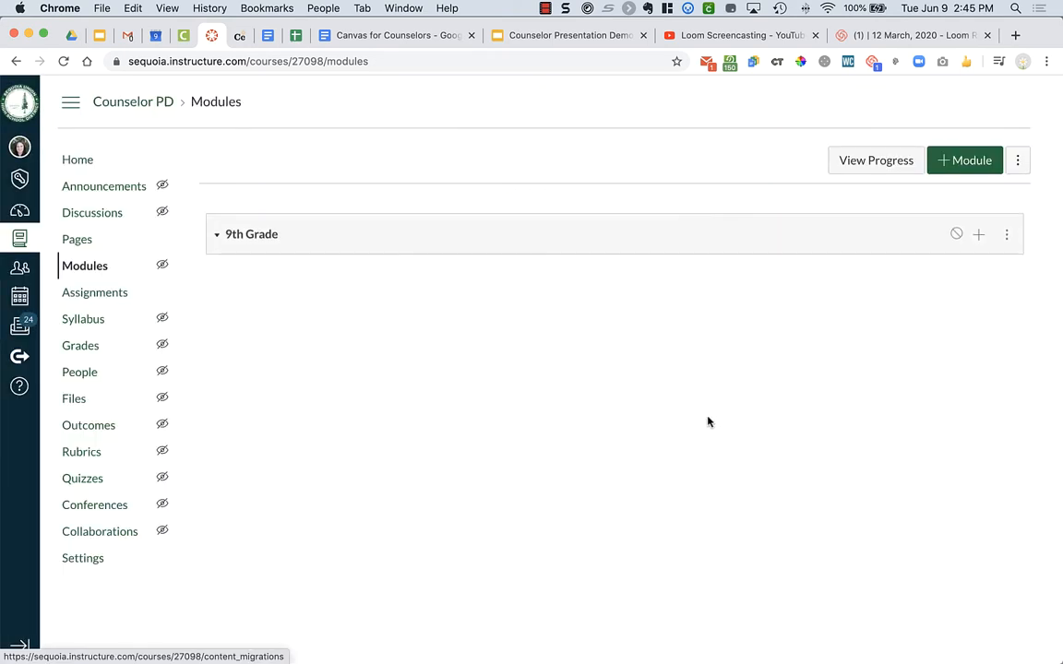
- Add a second module named '10th Grade' below 9th Grade
left_click(964, 160)
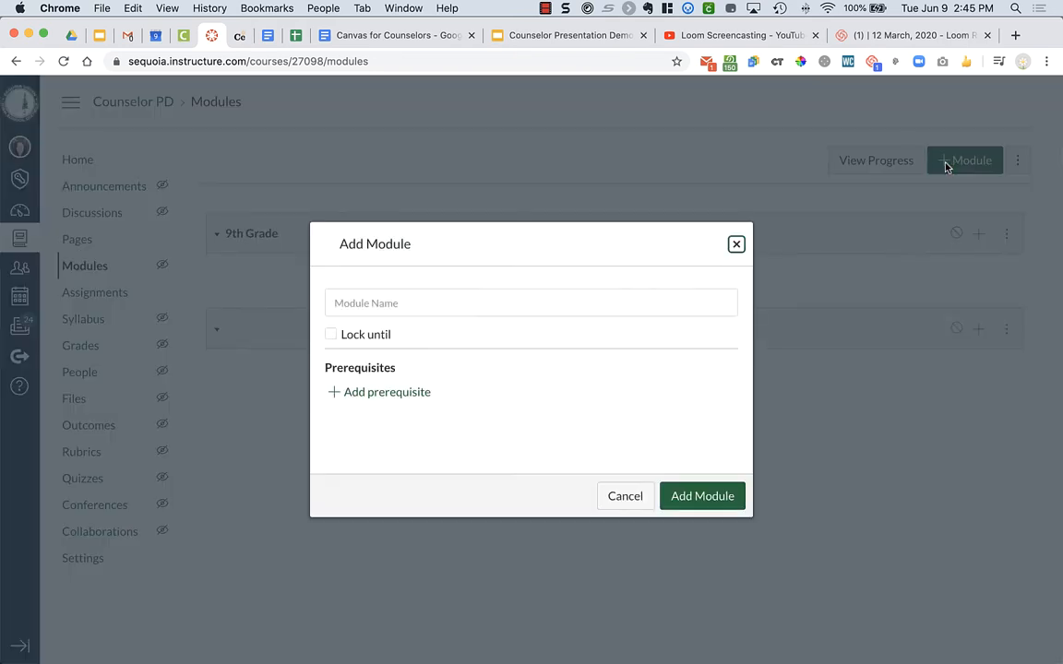
type("20")
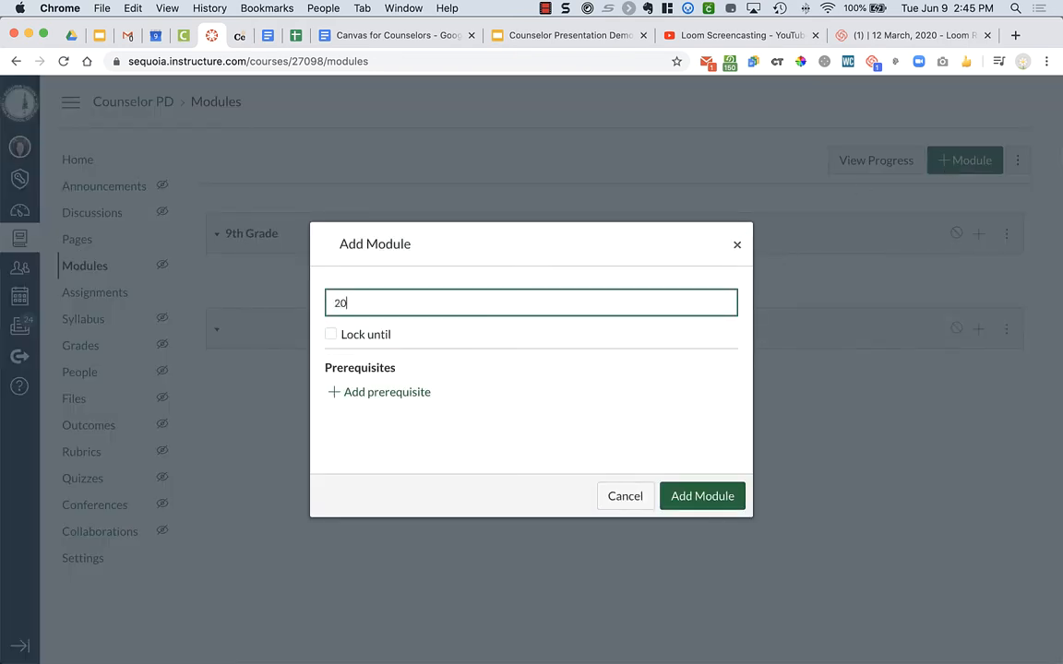
type("10th Grade")
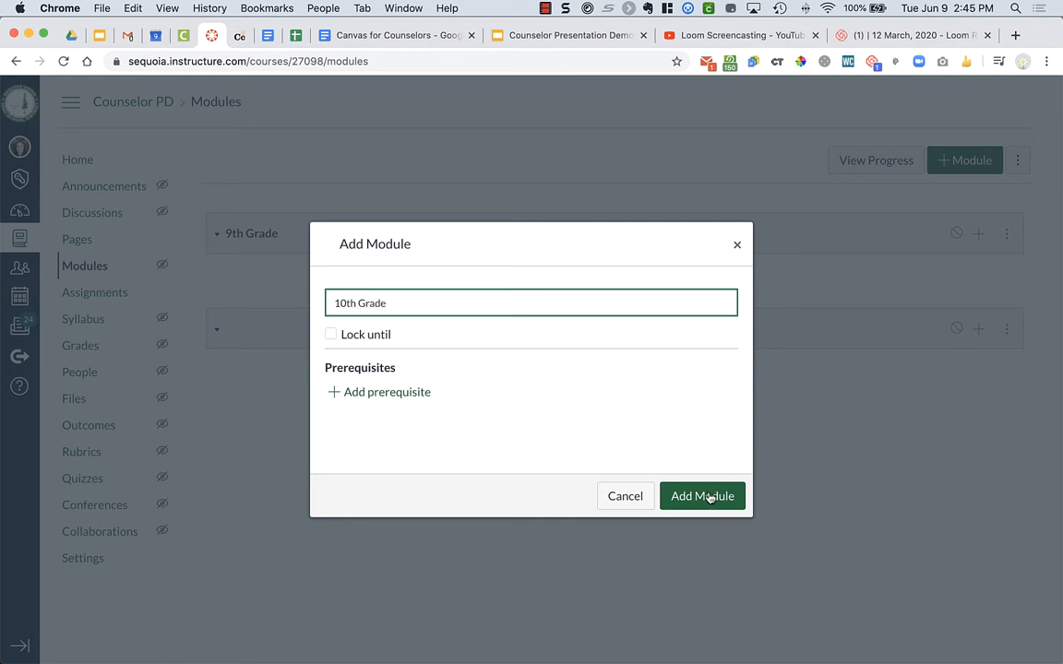
left_click(702, 495)
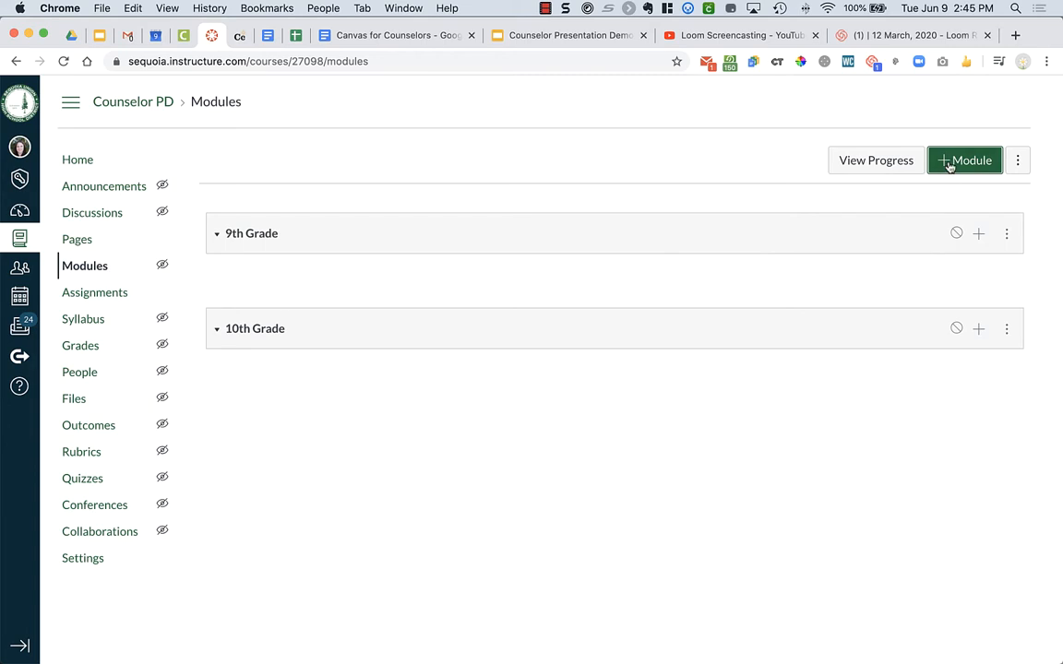
- Add a third module named 'Course Registration Info'
left_click(964, 160)
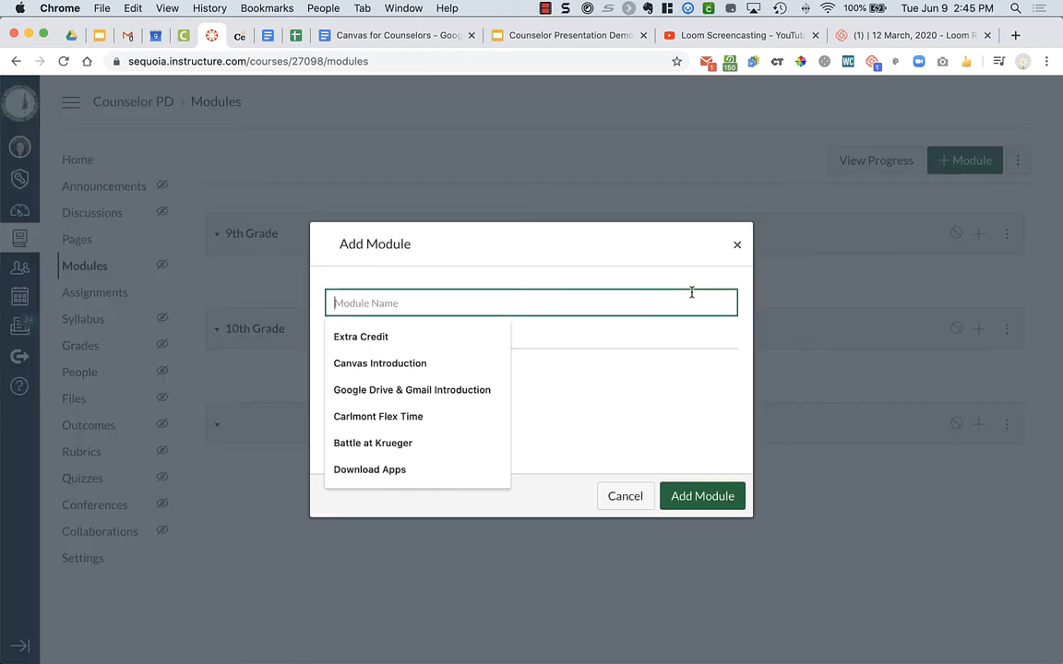
type("Course Registration Info")
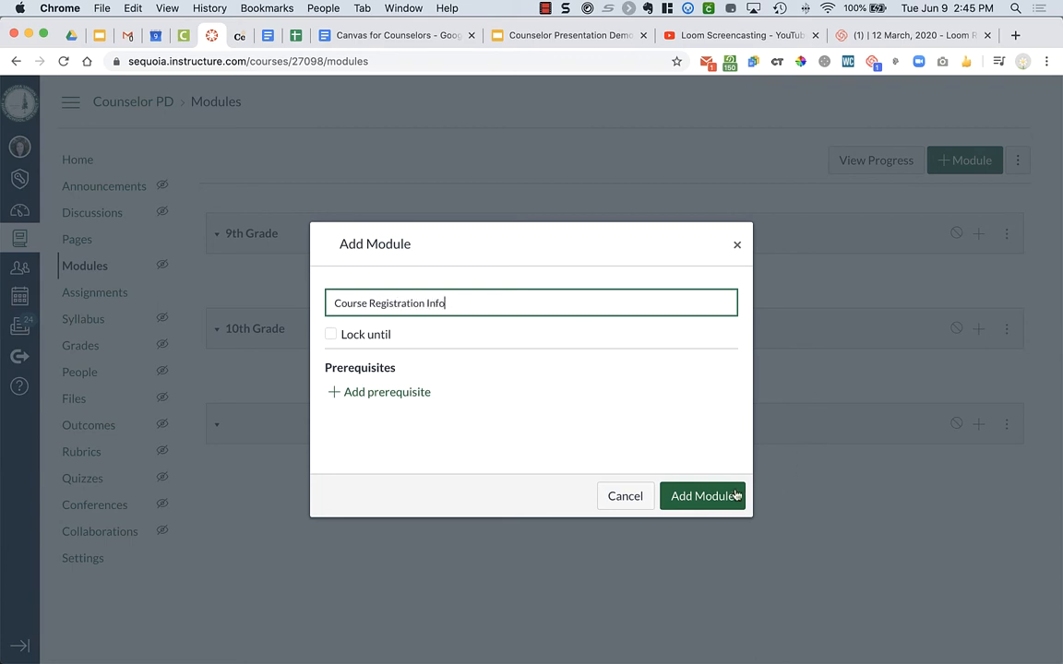
left_click(702, 496)
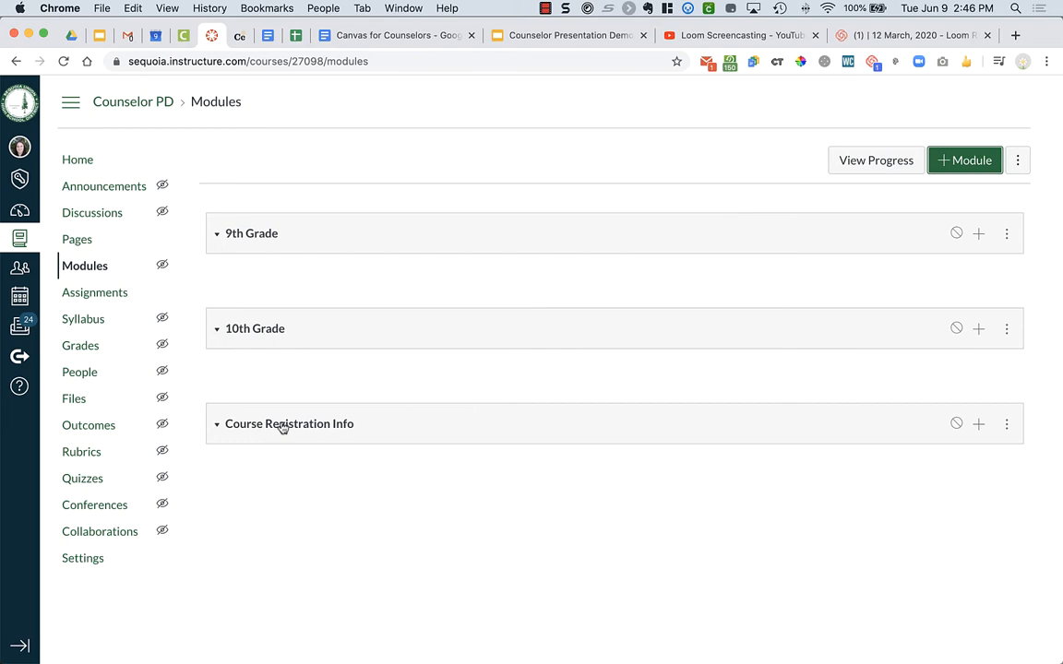
mouse_move(289, 423)
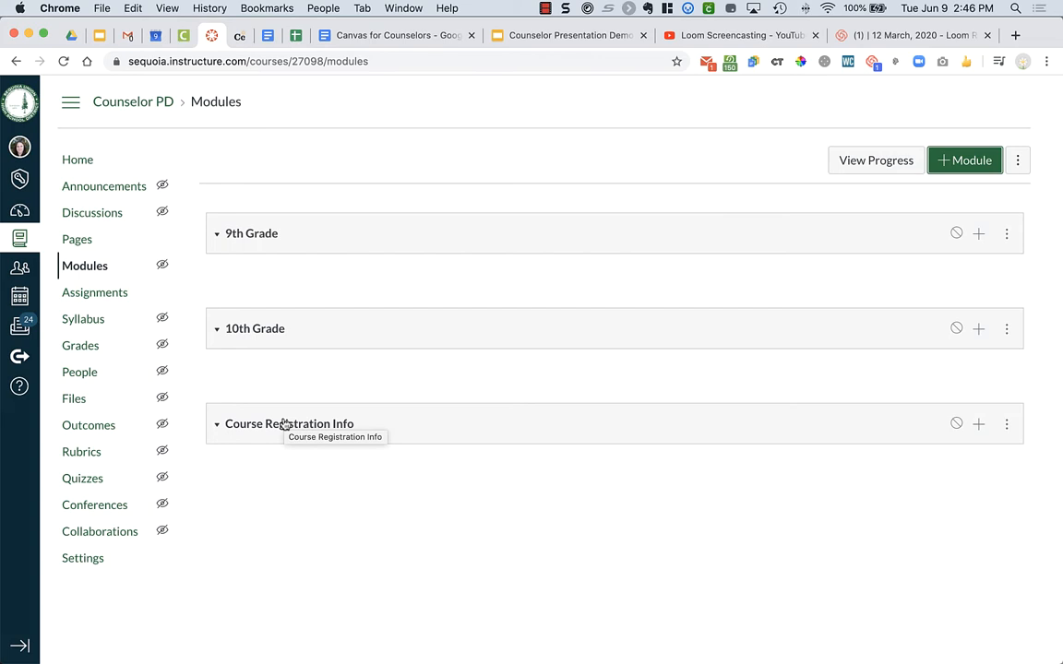
mouse_move(296, 424)
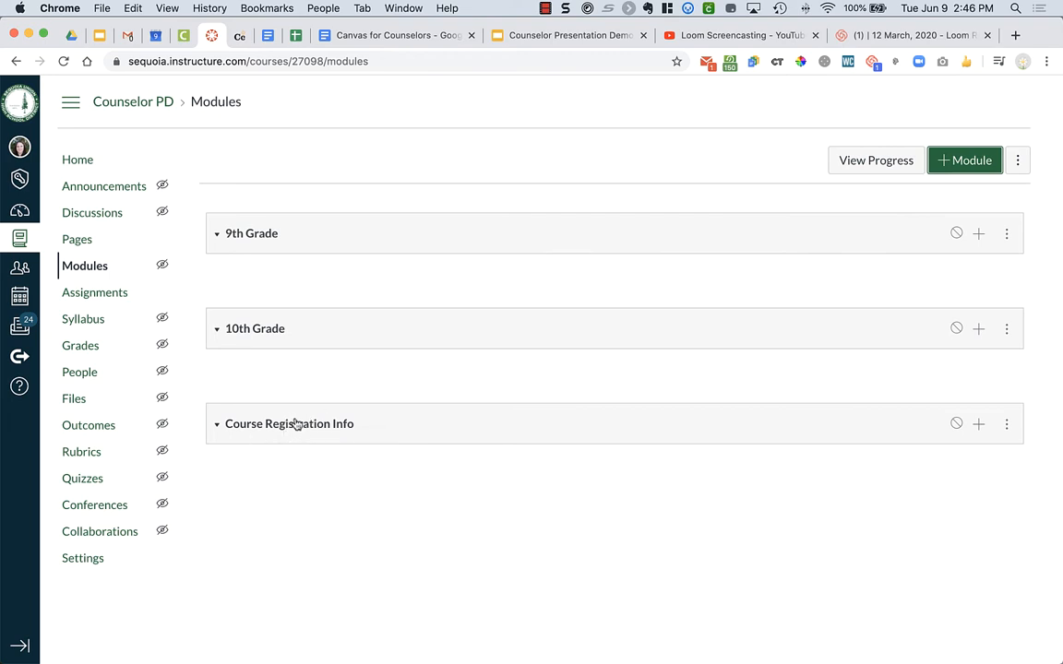
mouse_move(310, 423)
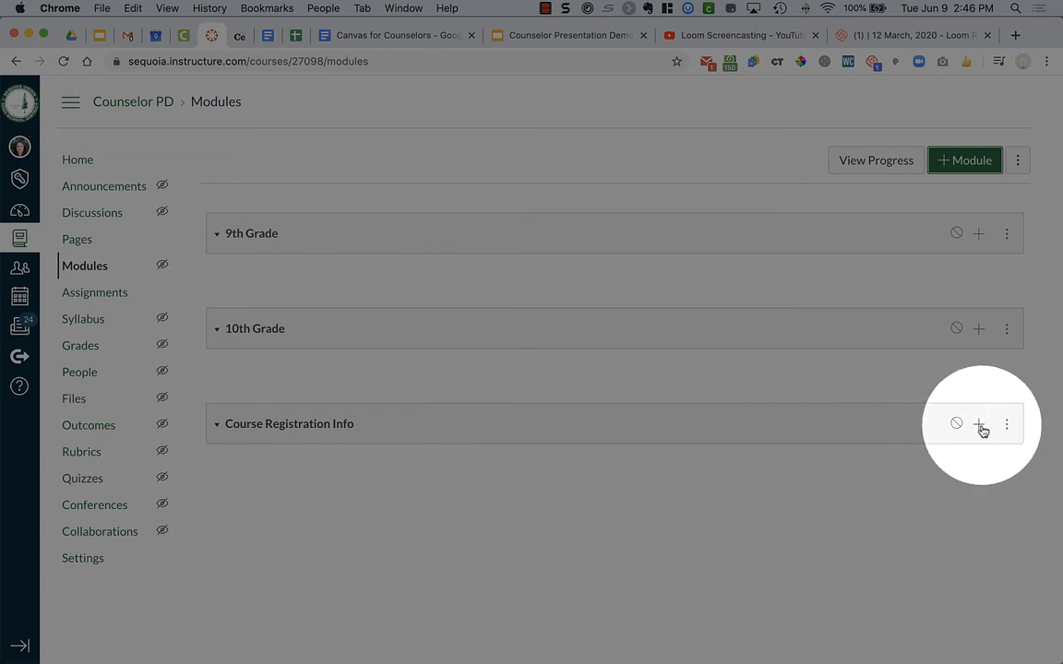
- Add the Counselor Presentation assignment to the Course Registration Info module
left_click(978, 423)
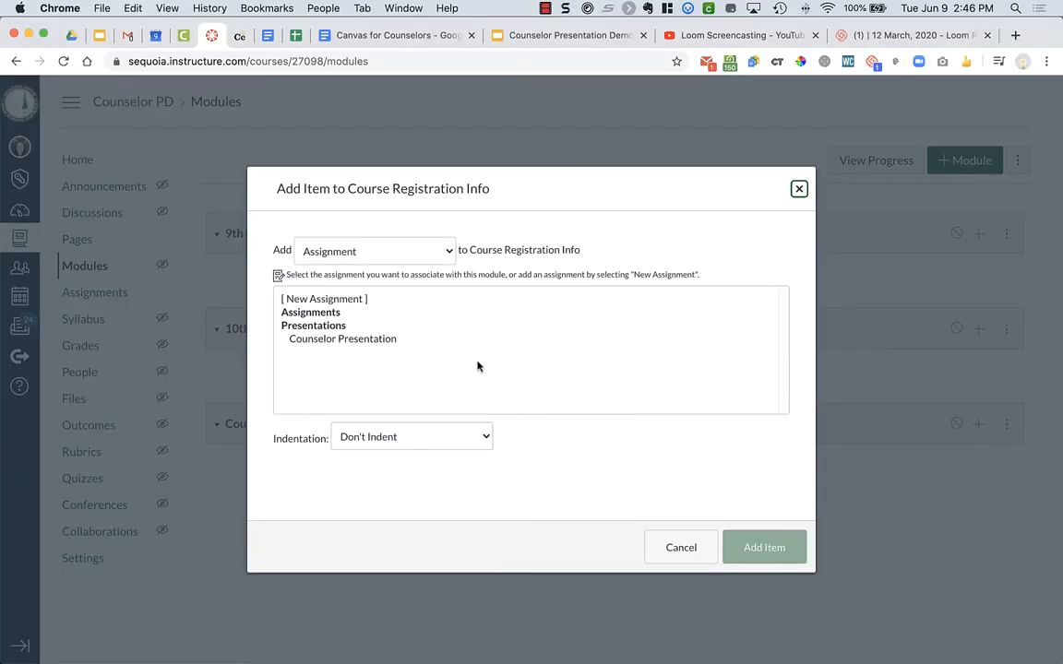
mouse_move(358, 251)
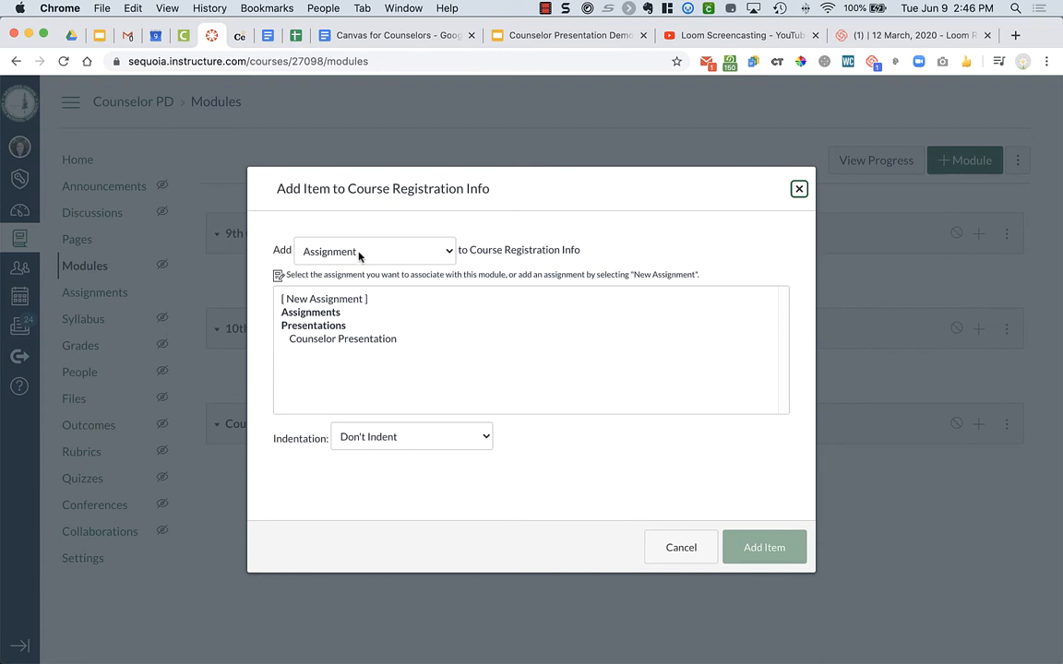
left_click(374, 250)
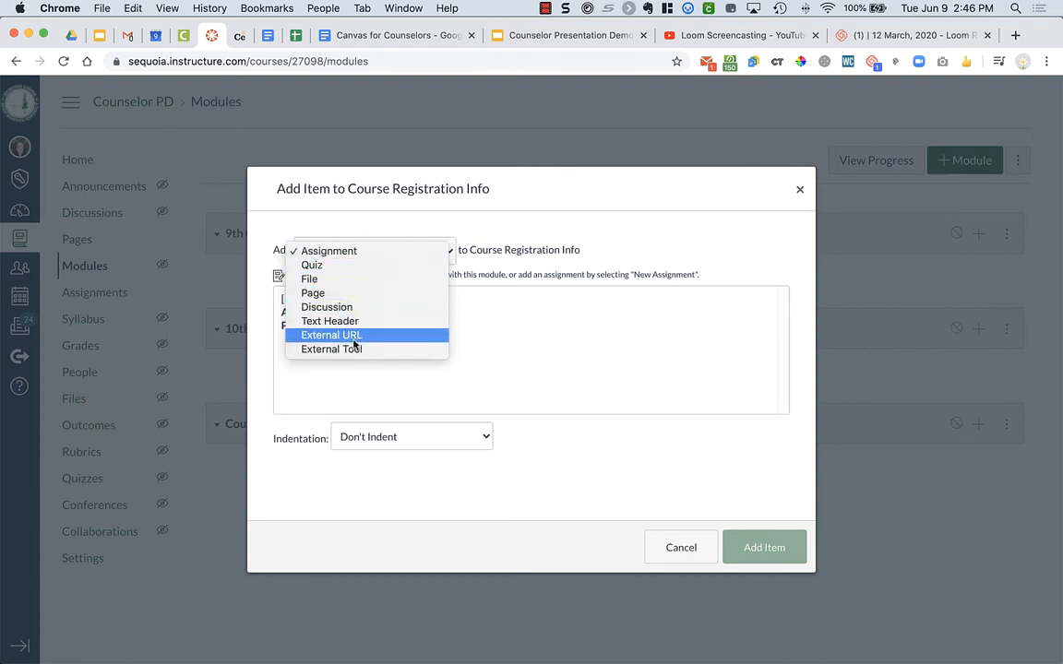
mouse_move(313, 292)
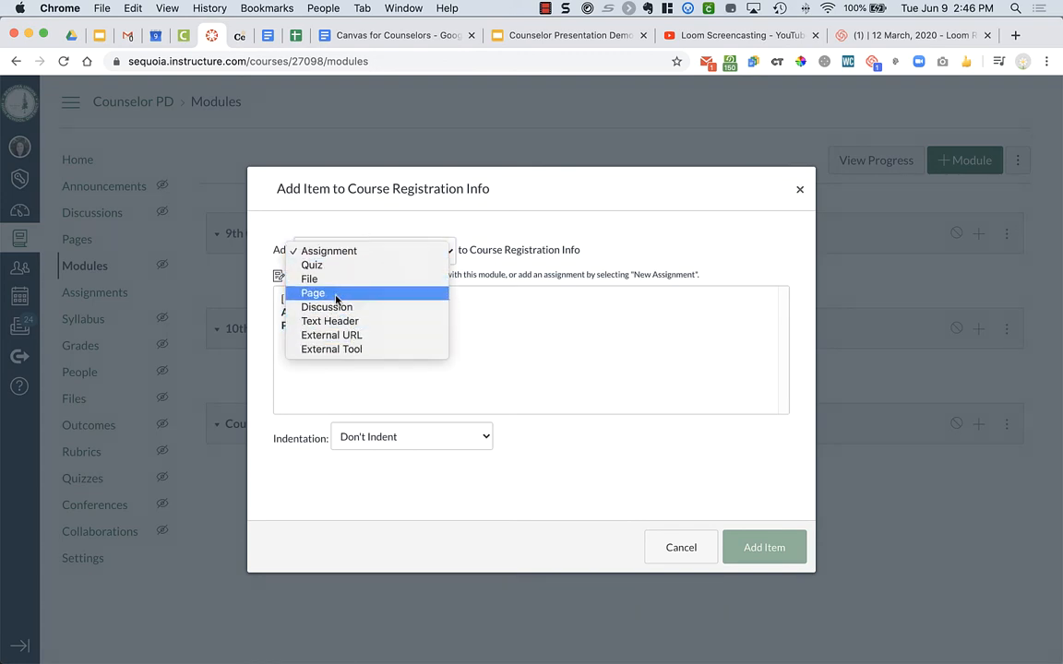
mouse_move(330, 320)
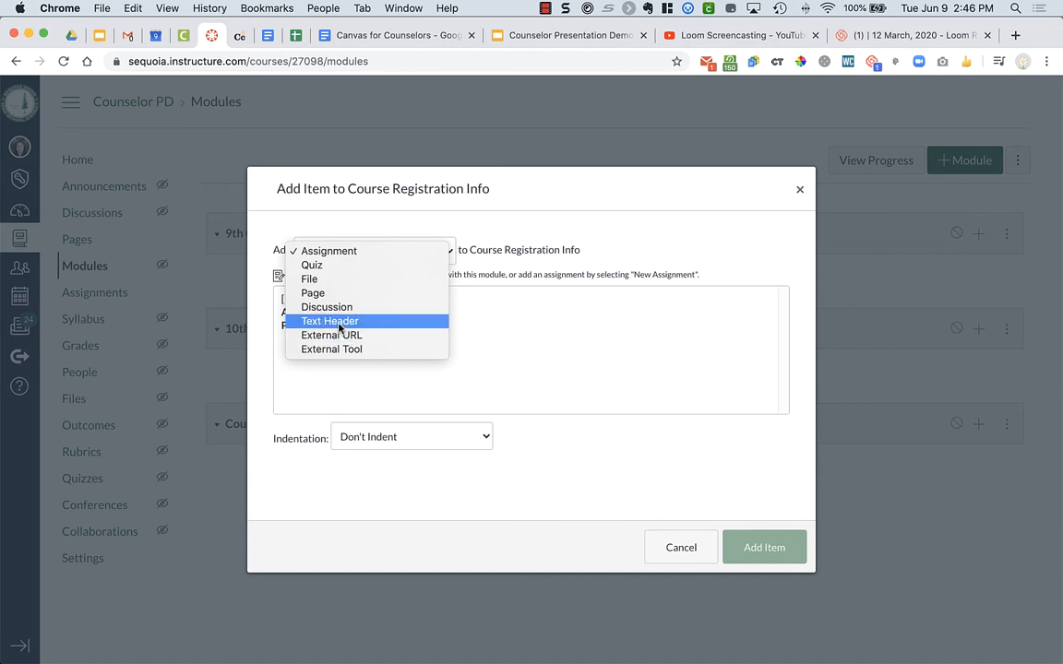
mouse_move(416, 251)
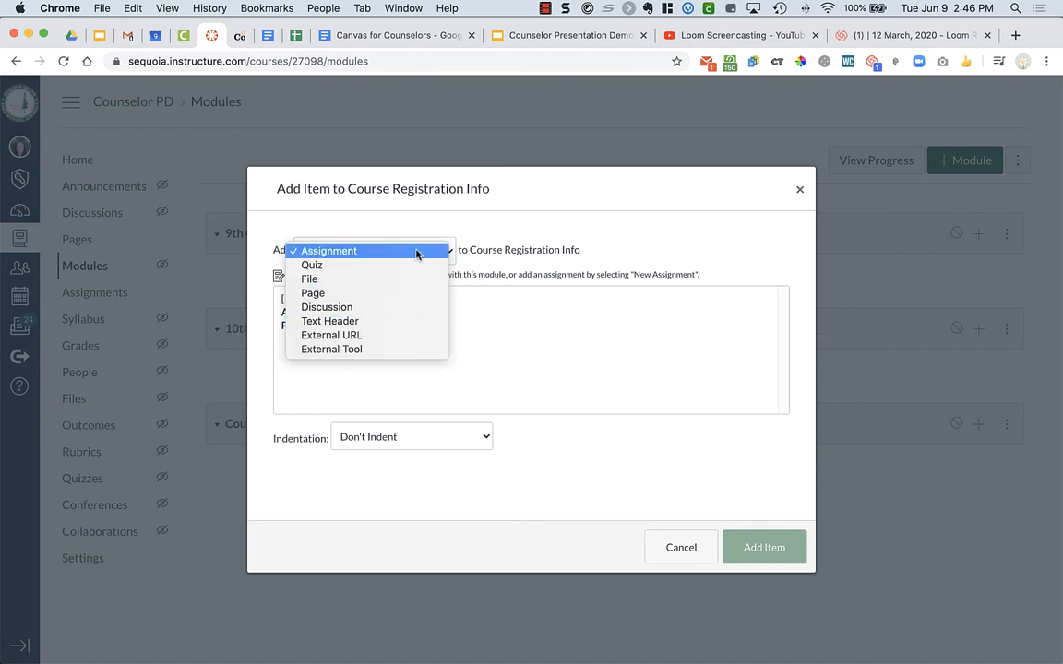
left_click(328, 250)
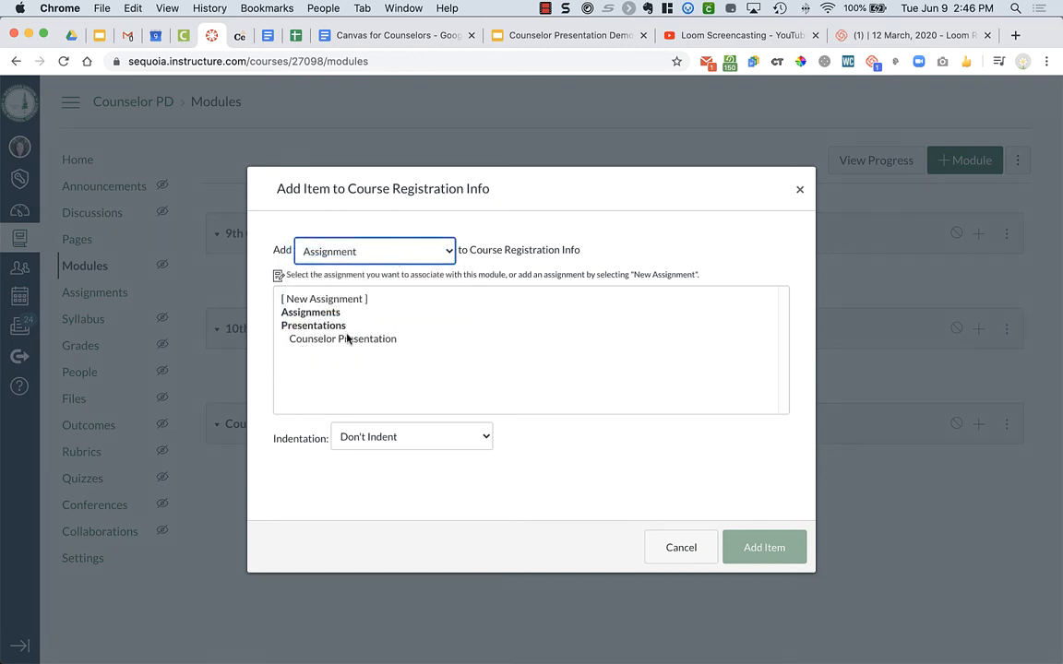
left_click(342, 339)
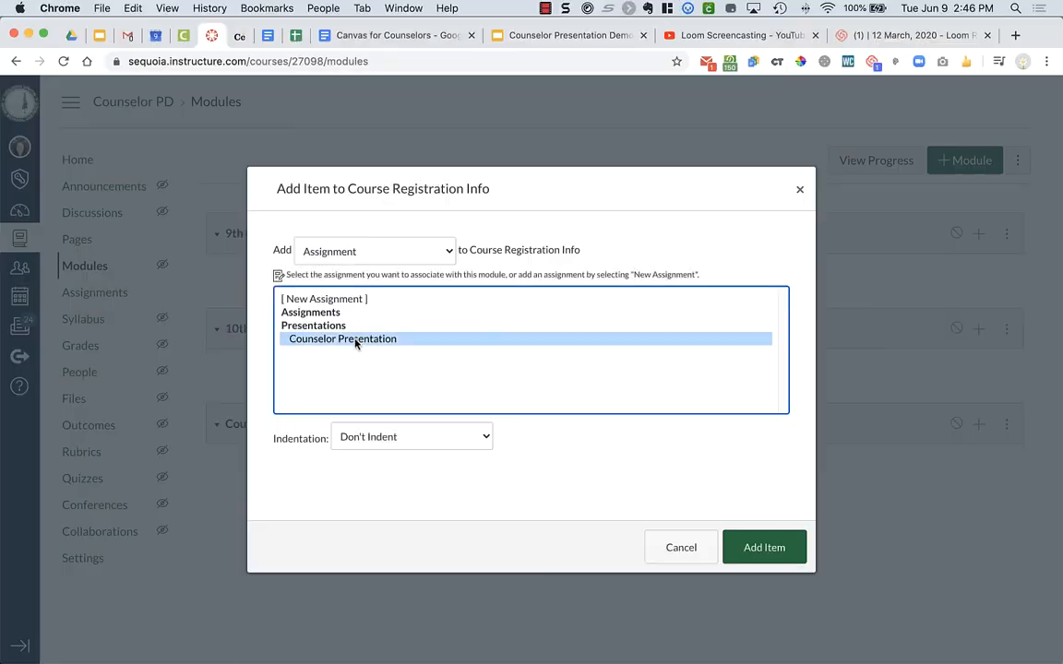
left_click(764, 547)
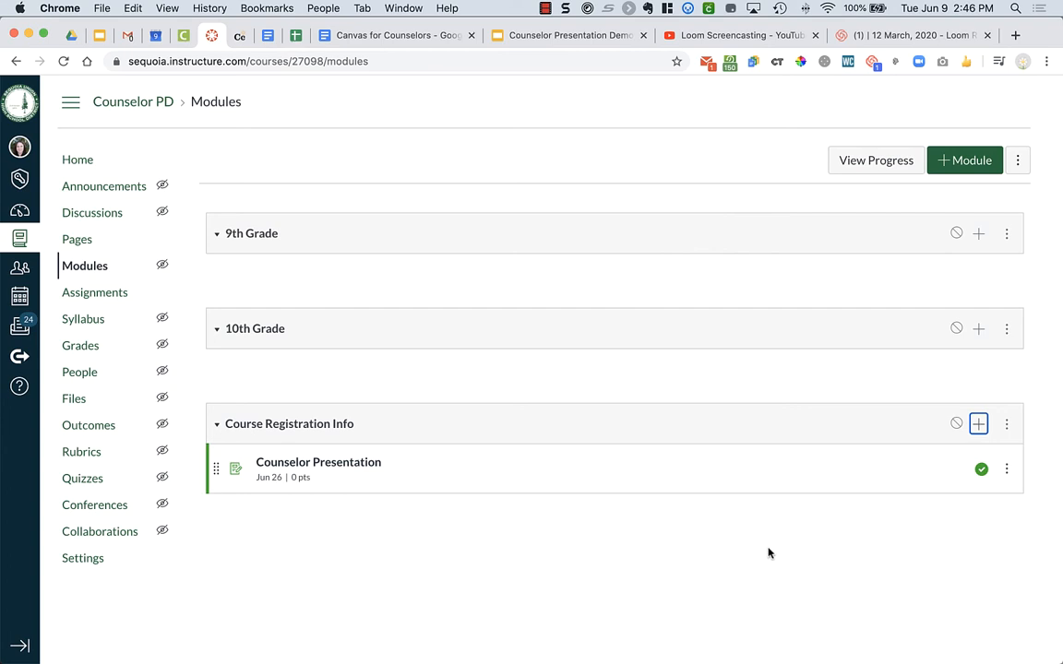
- Add the Naviance Instructions page to the Course Registration Info module
left_click(978, 423)
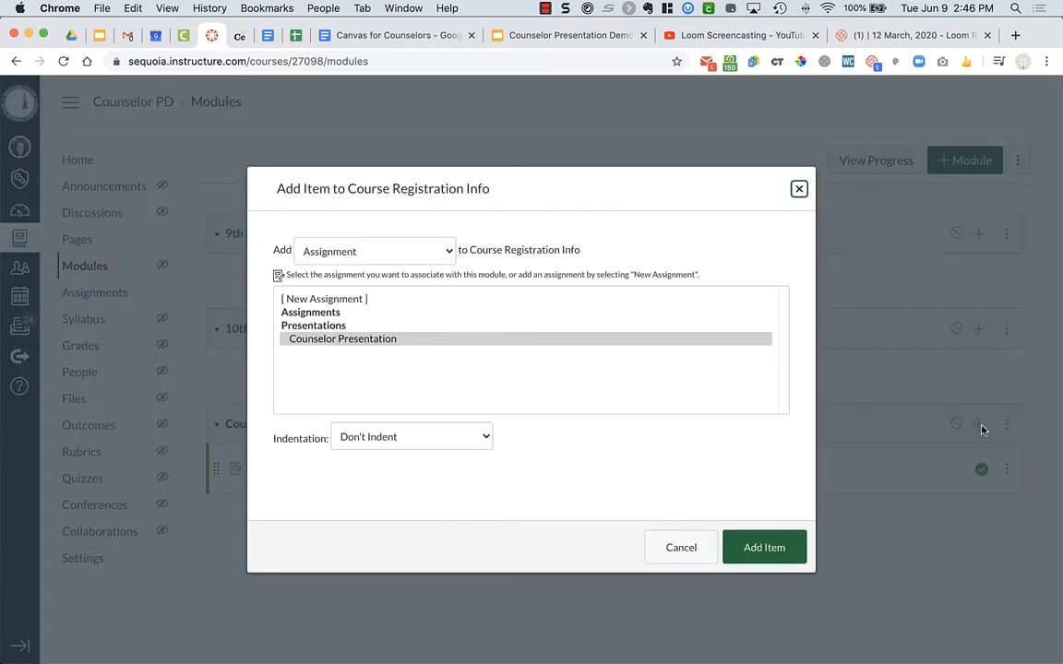
left_click(374, 251)
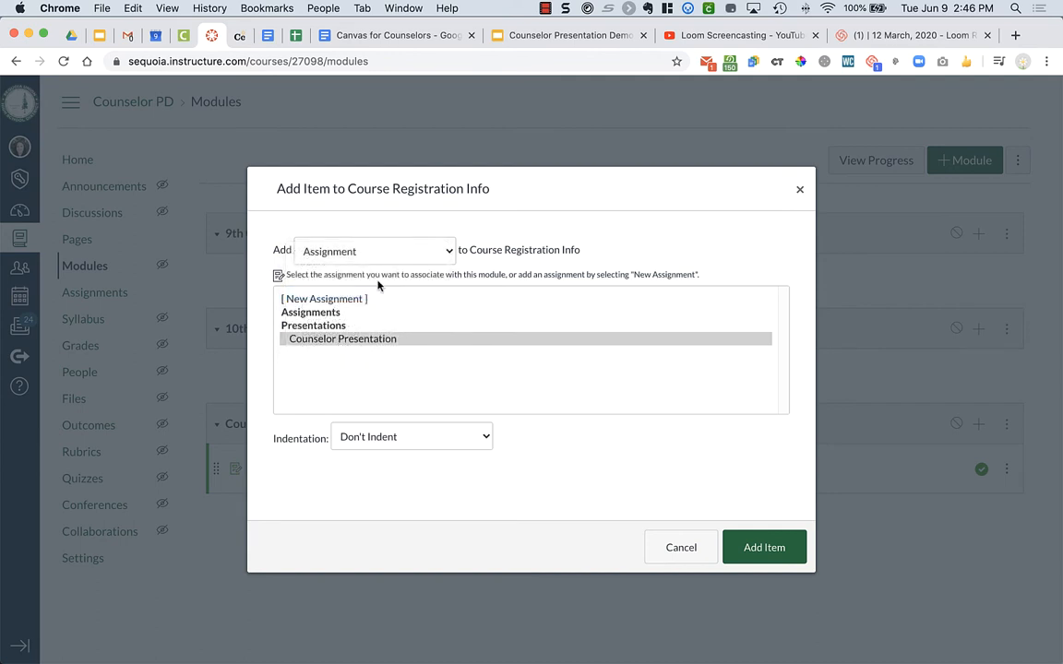
left_click(374, 250)
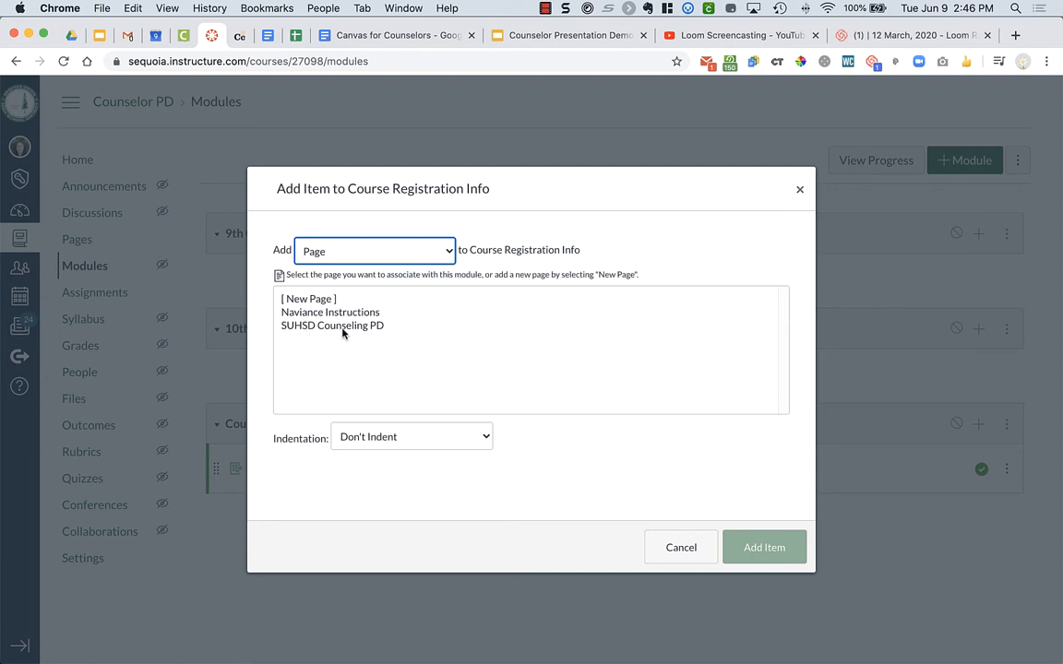
mouse_move(342, 320)
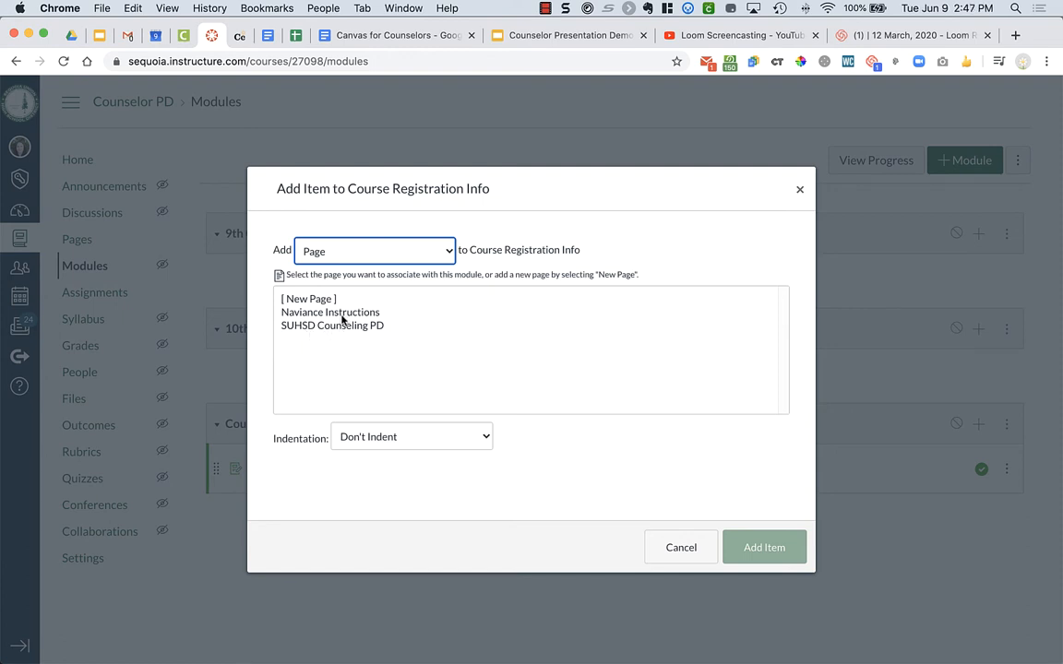
left_click(329, 312)
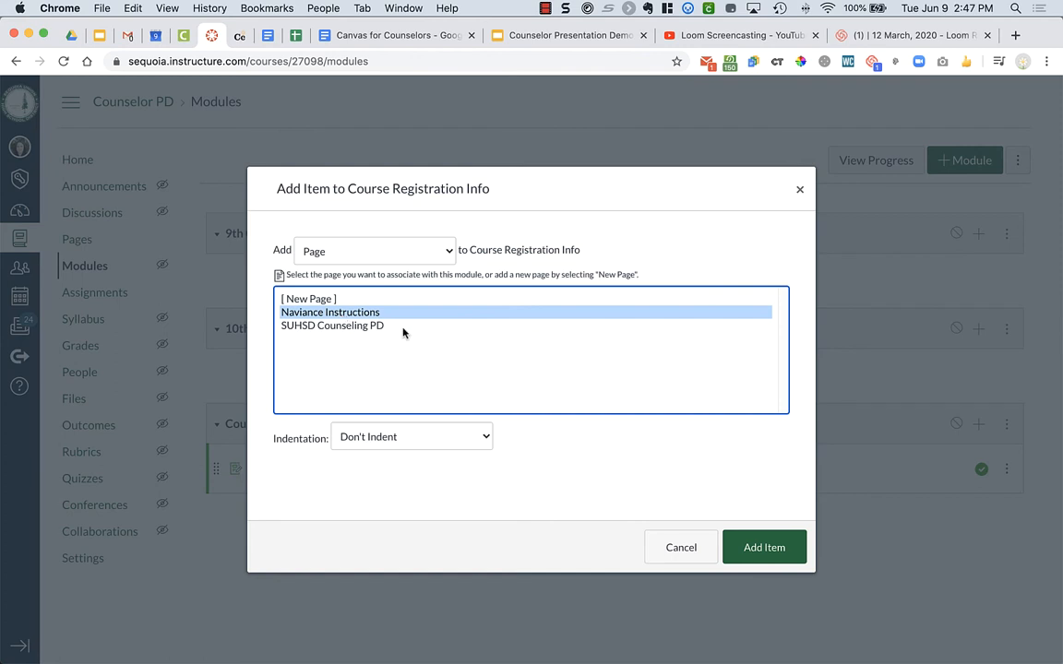
left_click(764, 547)
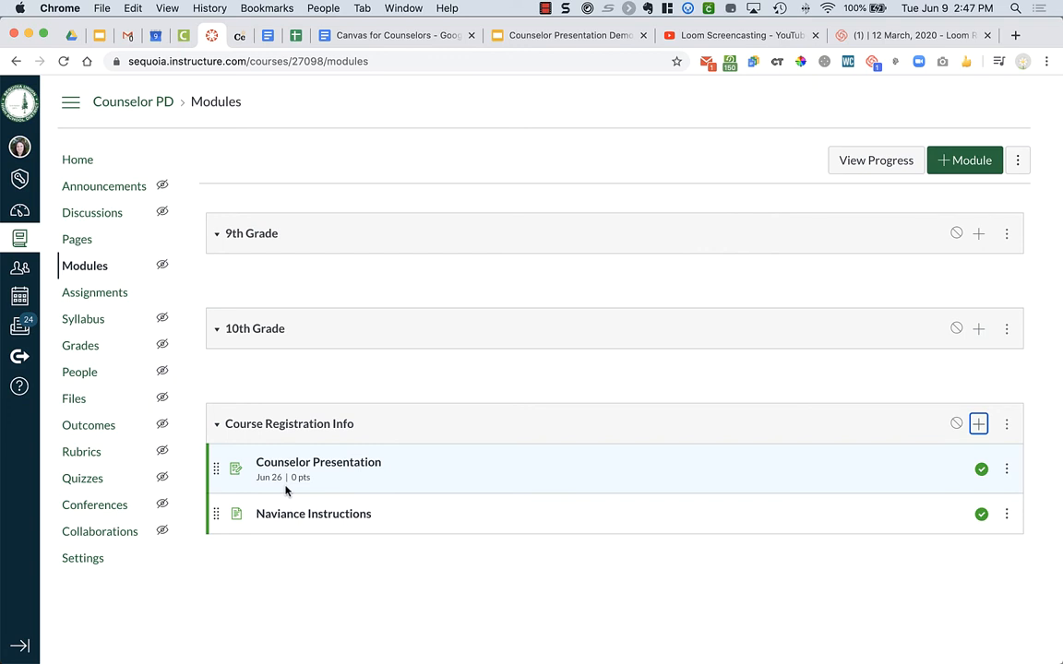
mouse_move(295, 491)
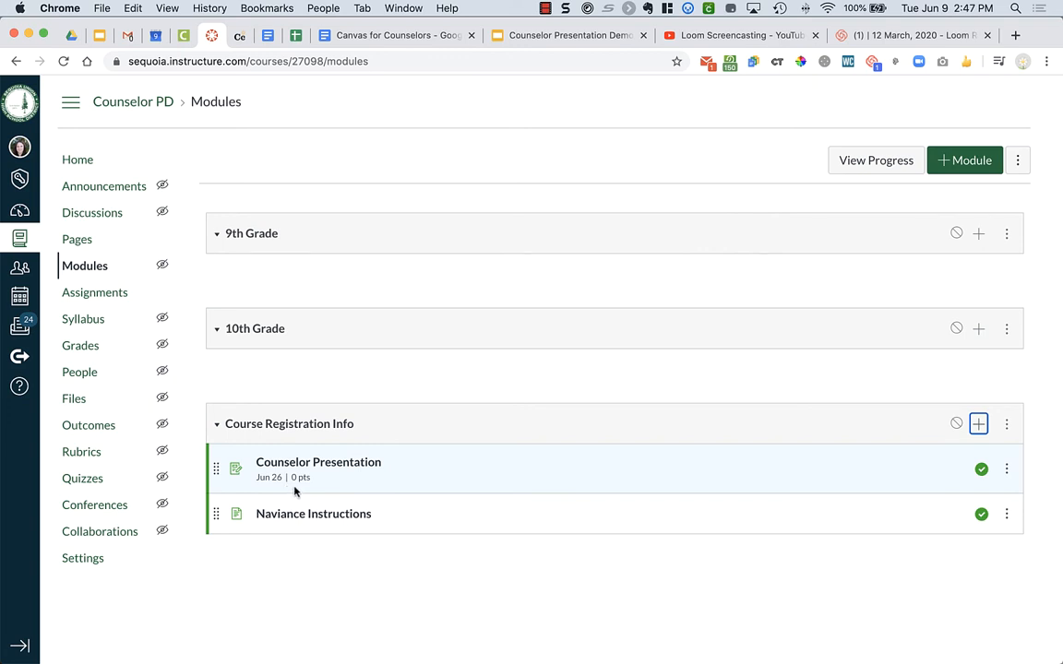
mouse_move(994, 451)
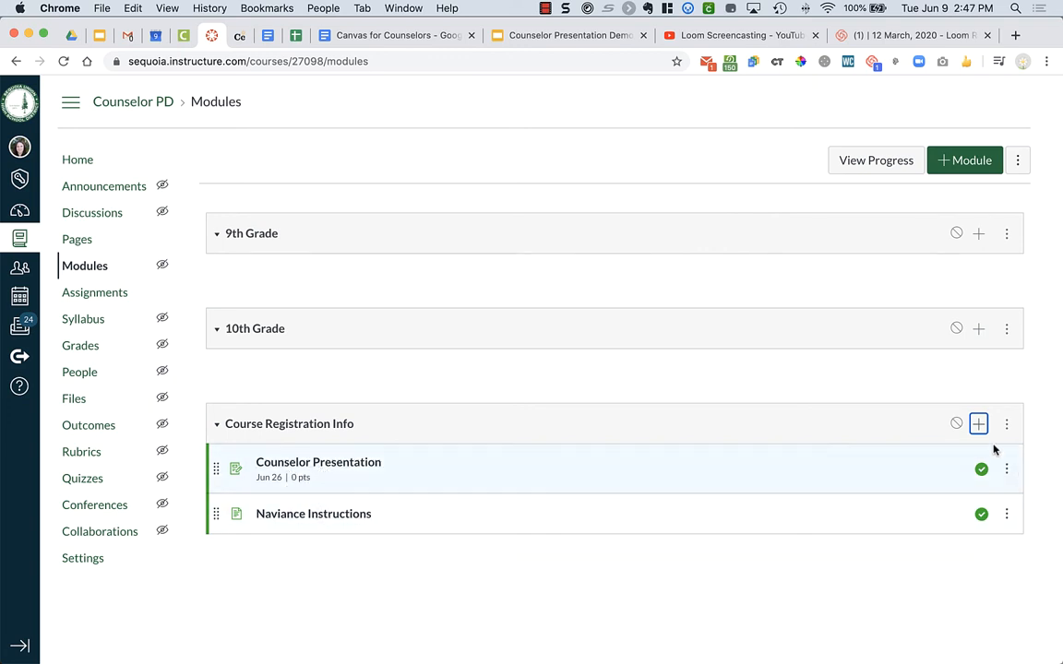
- Add a 'Course Listings' text header to the Course Registration Info module
left_click(978, 423)
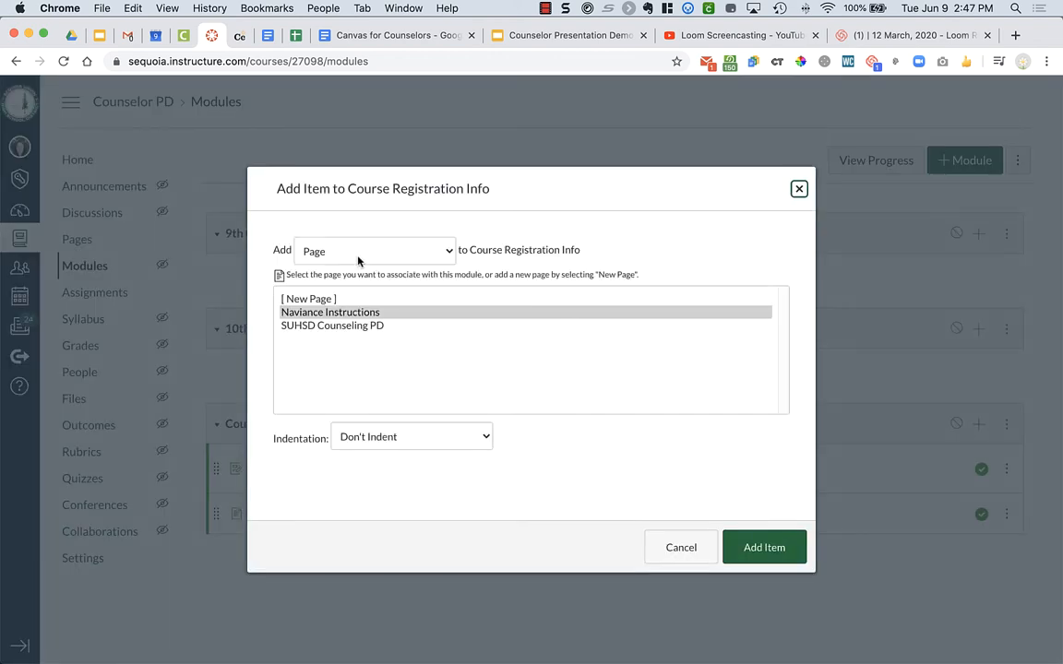
left_click(374, 250)
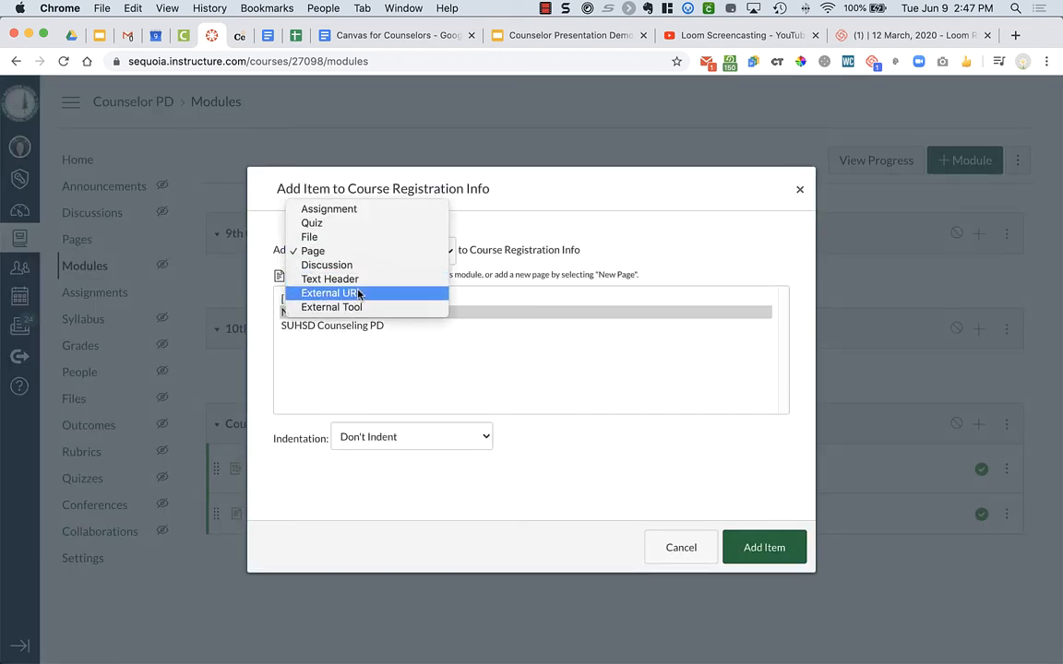
left_click(329, 278)
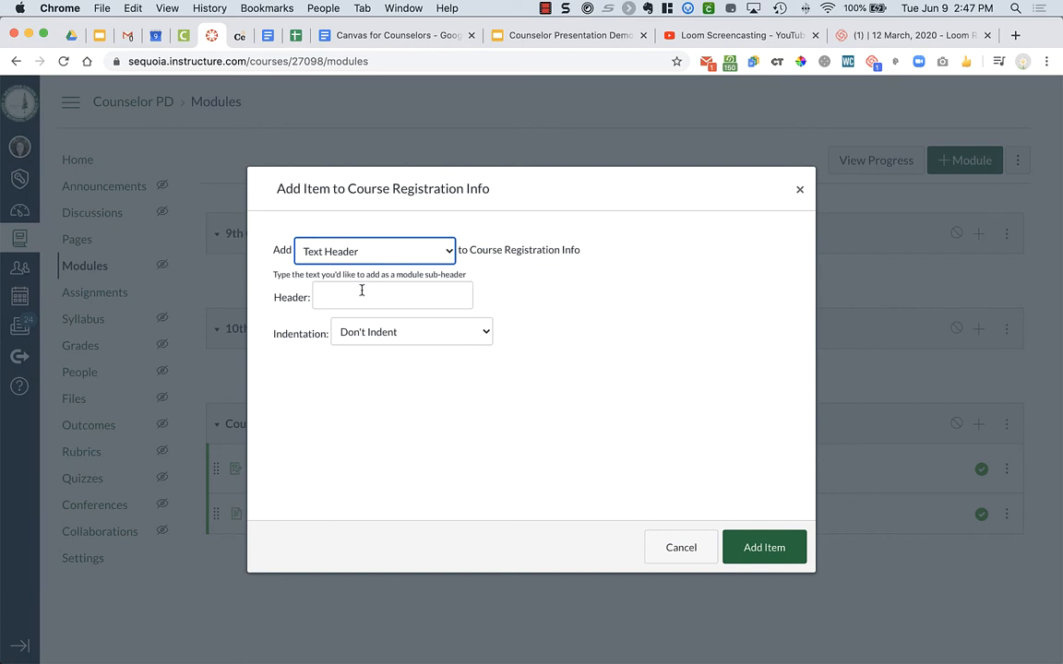
left_click(392, 296)
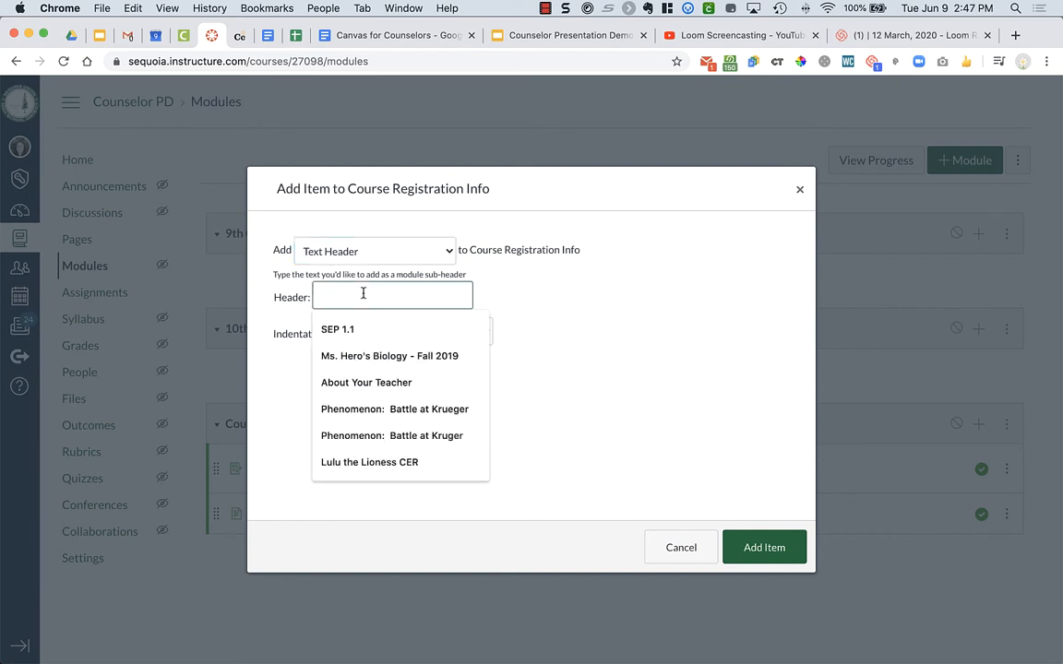
type("Course Listings")
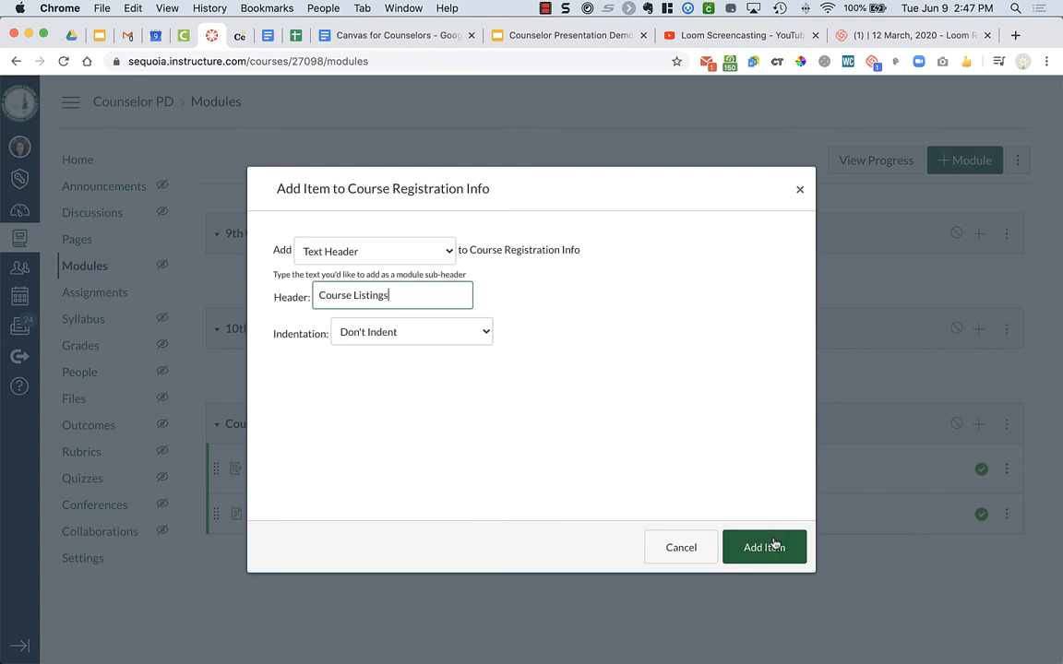
left_click(764, 547)
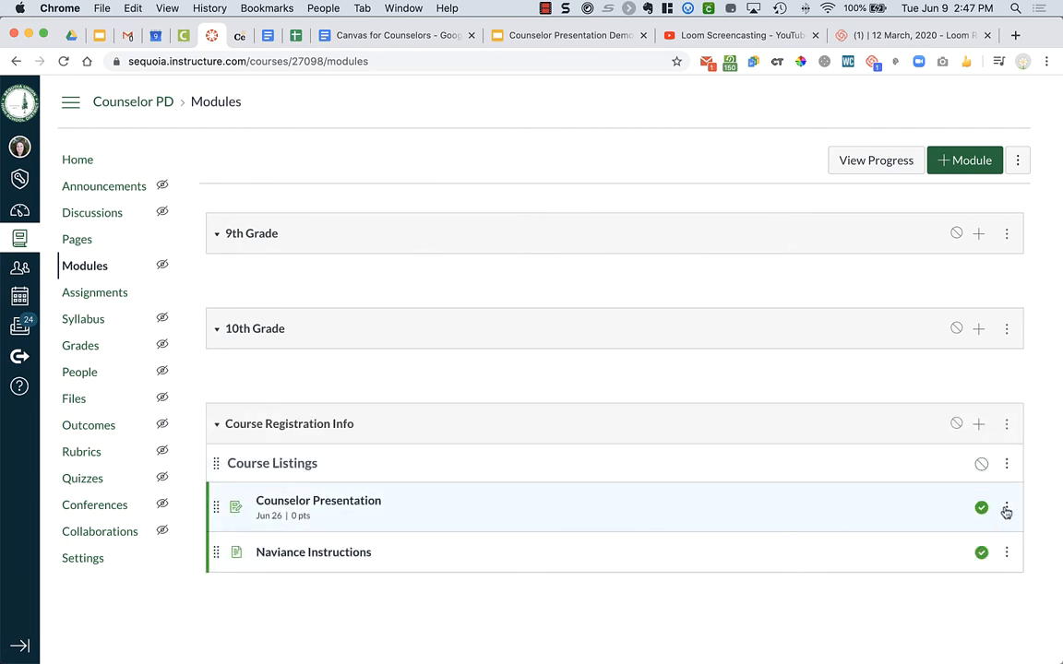
- Increase the indent of the Counselor Presentation item from its options menu
left_click(1007, 508)
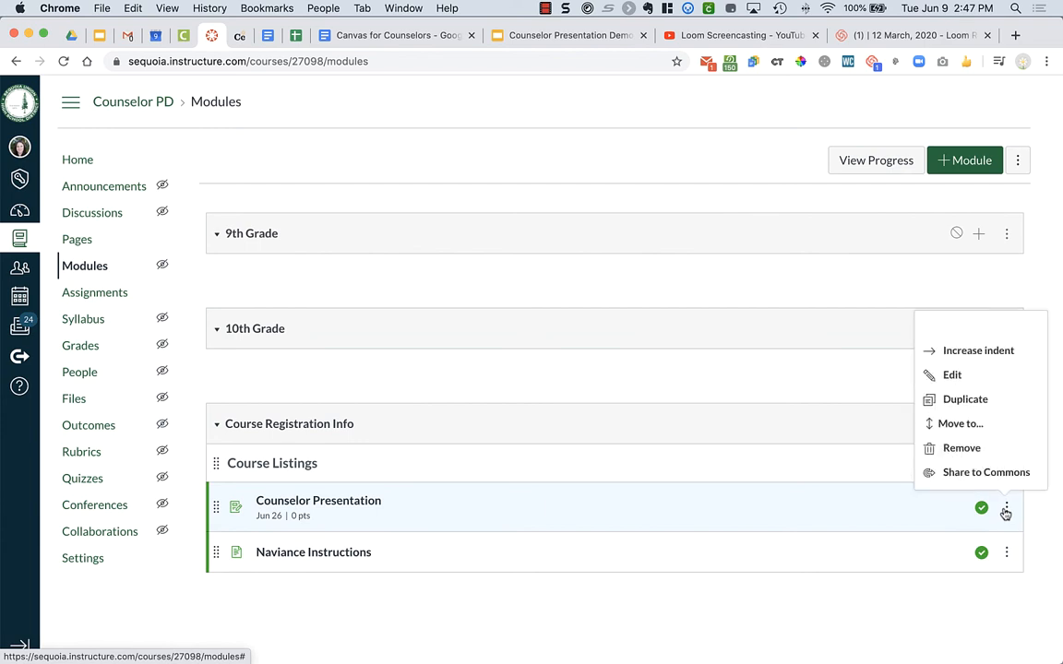
mouse_move(1004, 506)
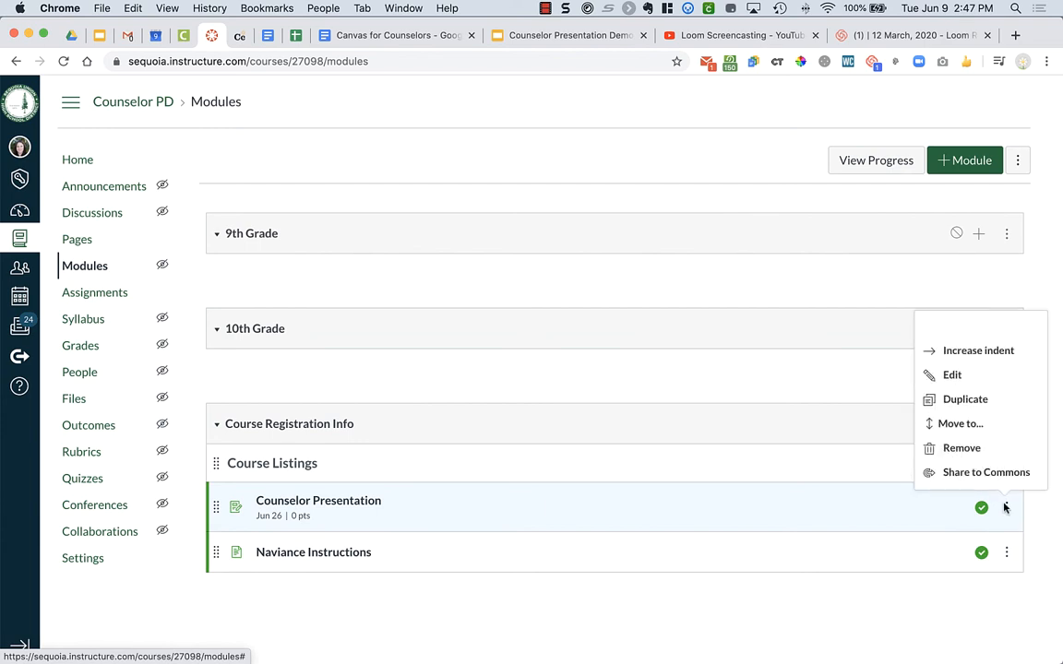
left_click(1007, 552)
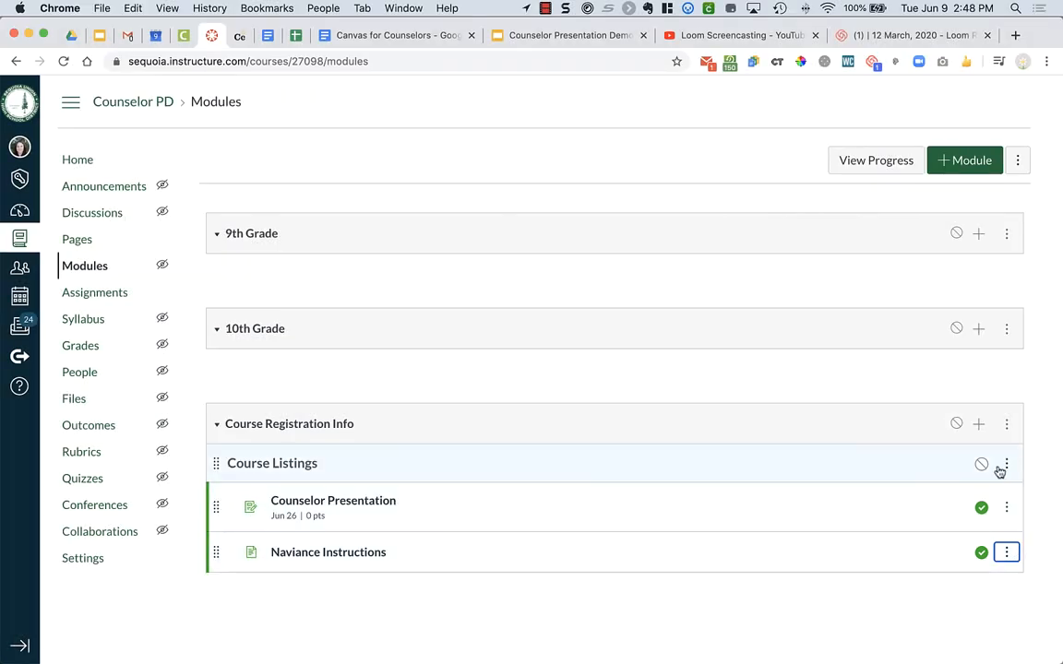
mouse_move(981, 463)
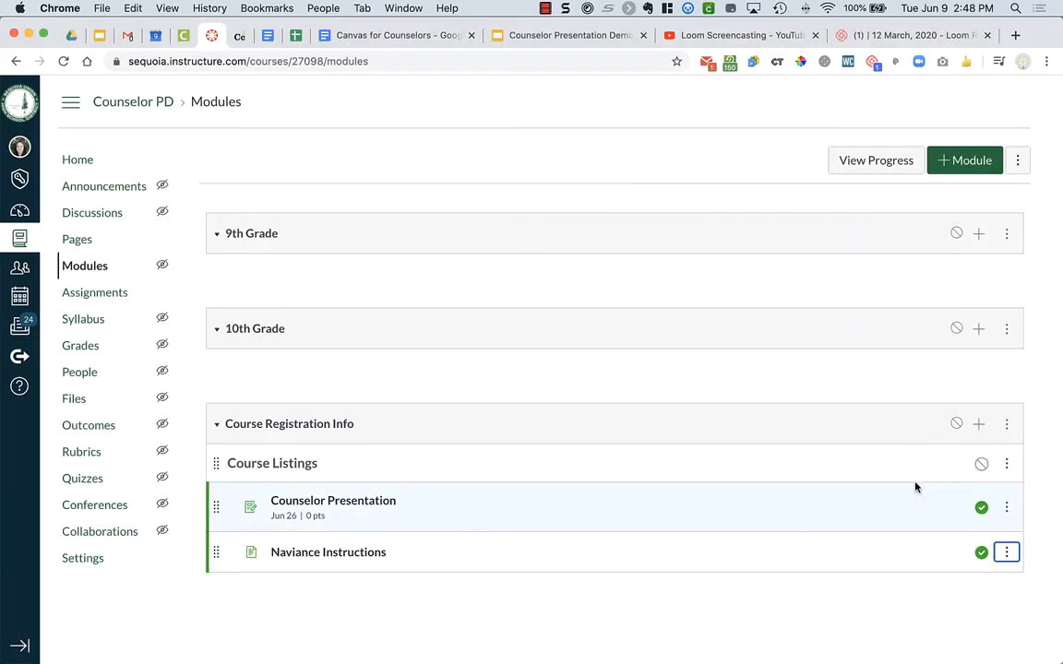
mouse_move(983, 527)
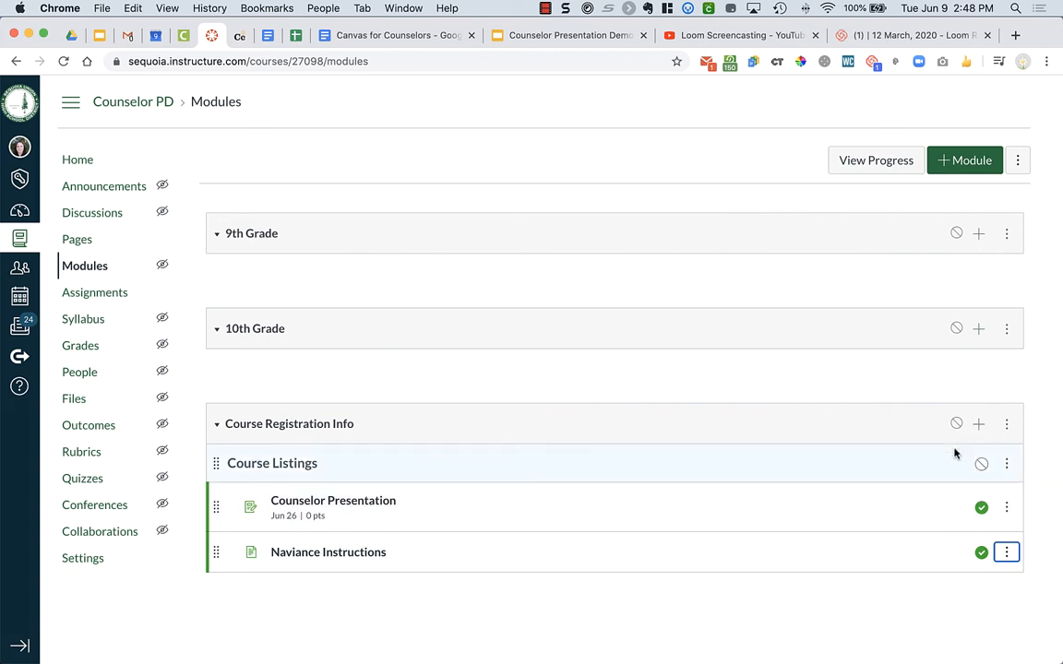
mouse_move(957, 423)
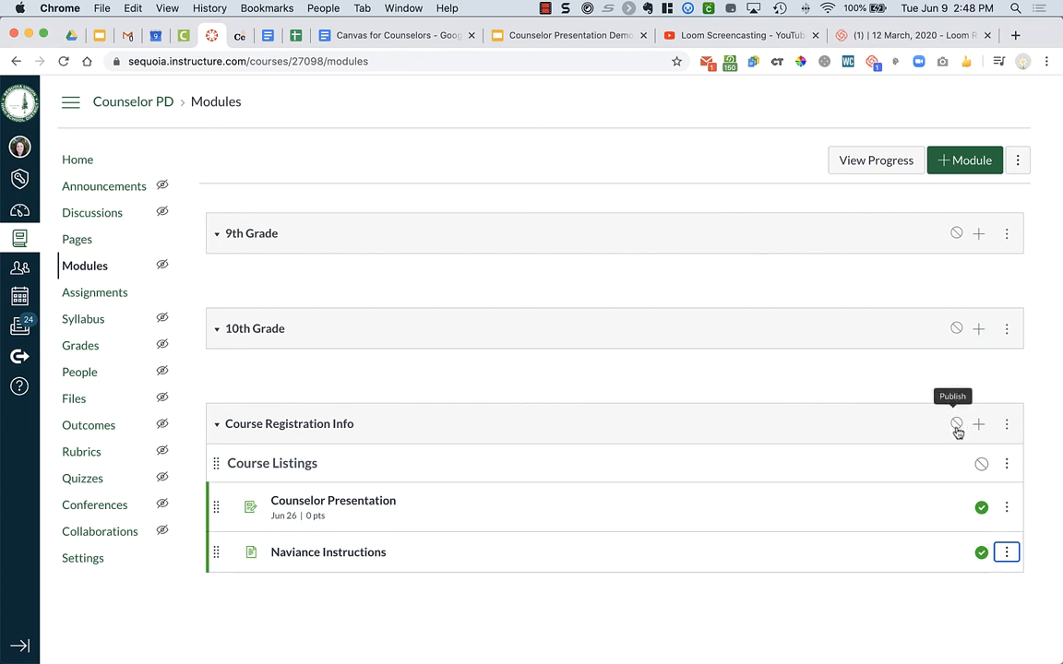
- Publish the Course Registration Info module and the Course Listings header
left_click(957, 423)
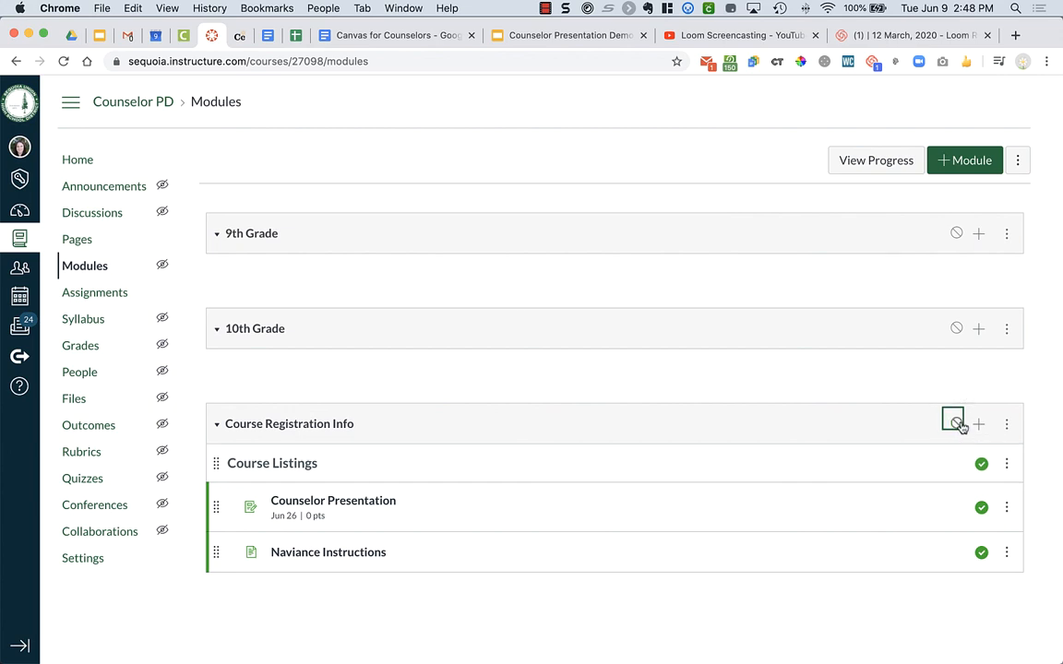
left_click(957, 423)
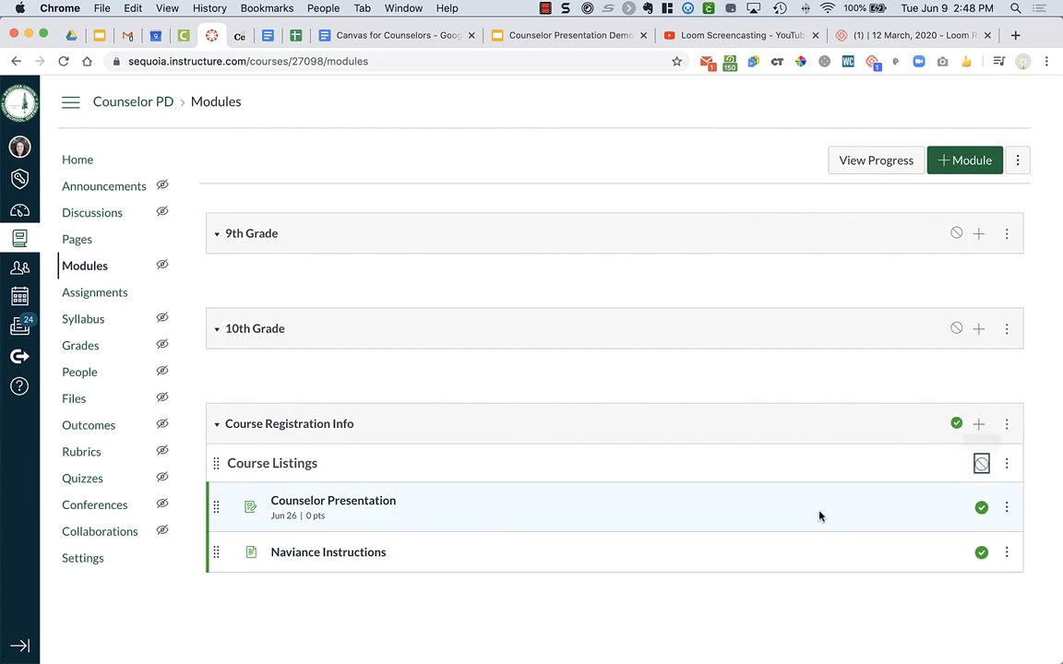
left_click(980, 464)
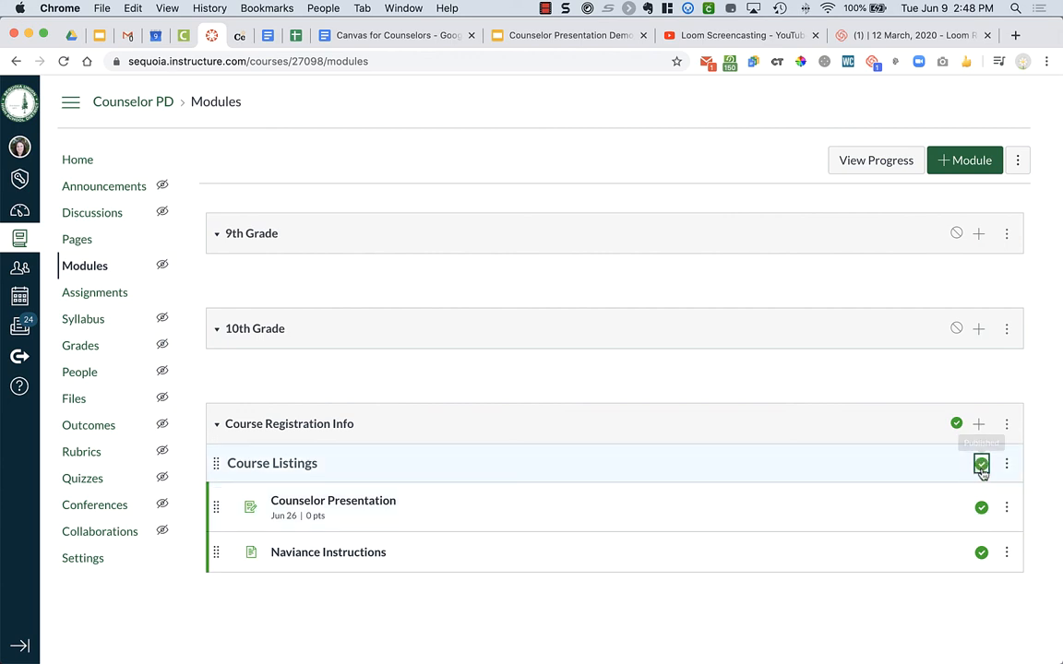
mouse_move(980, 463)
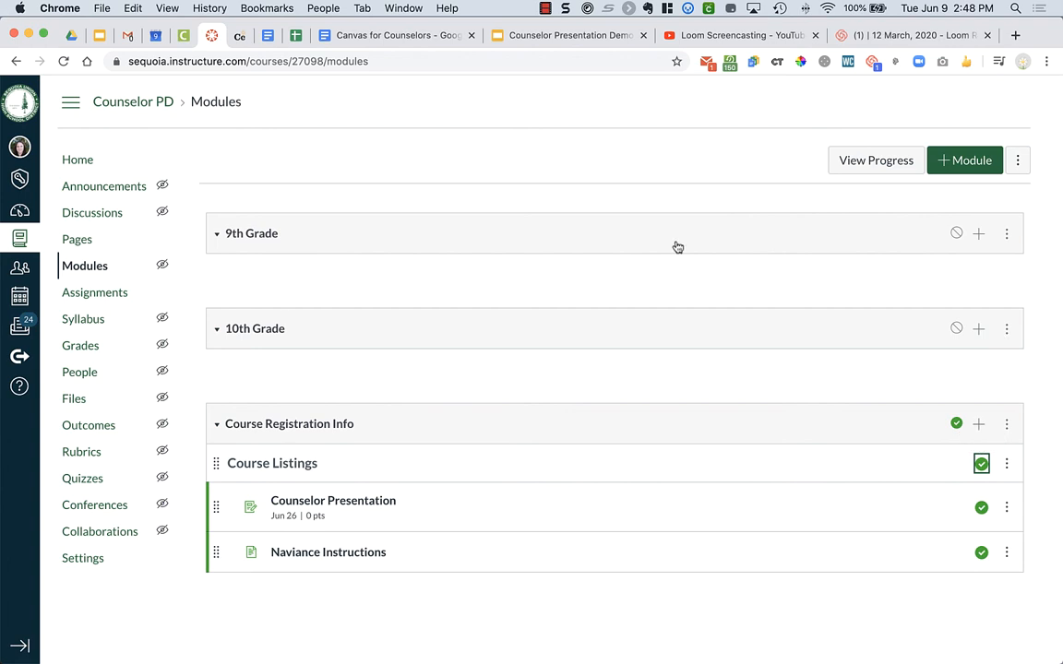
mouse_move(957, 425)
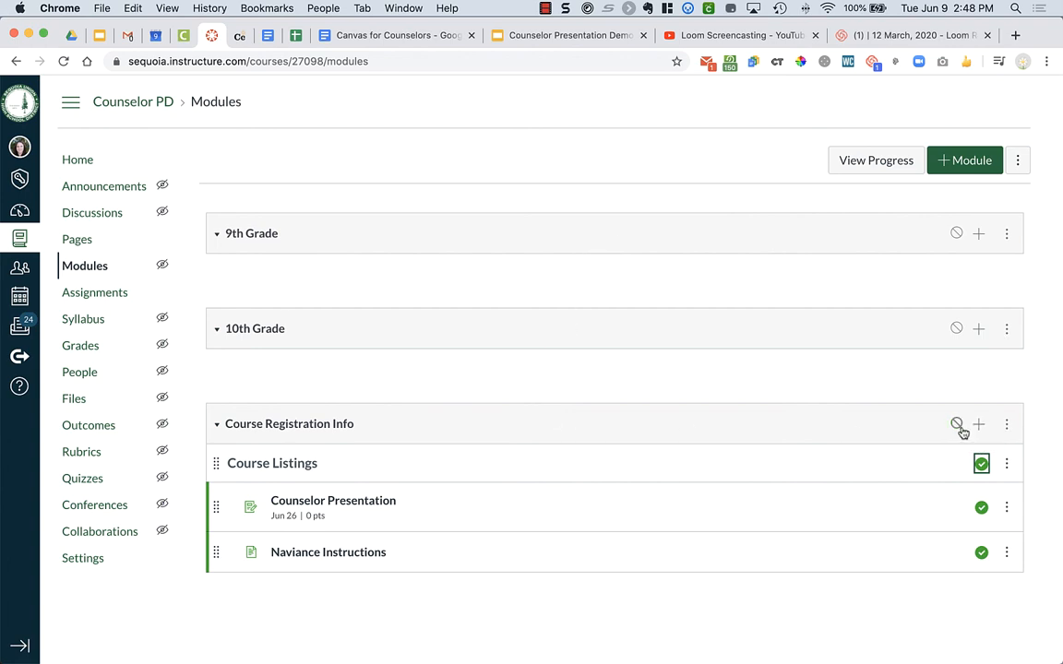
mouse_move(957, 423)
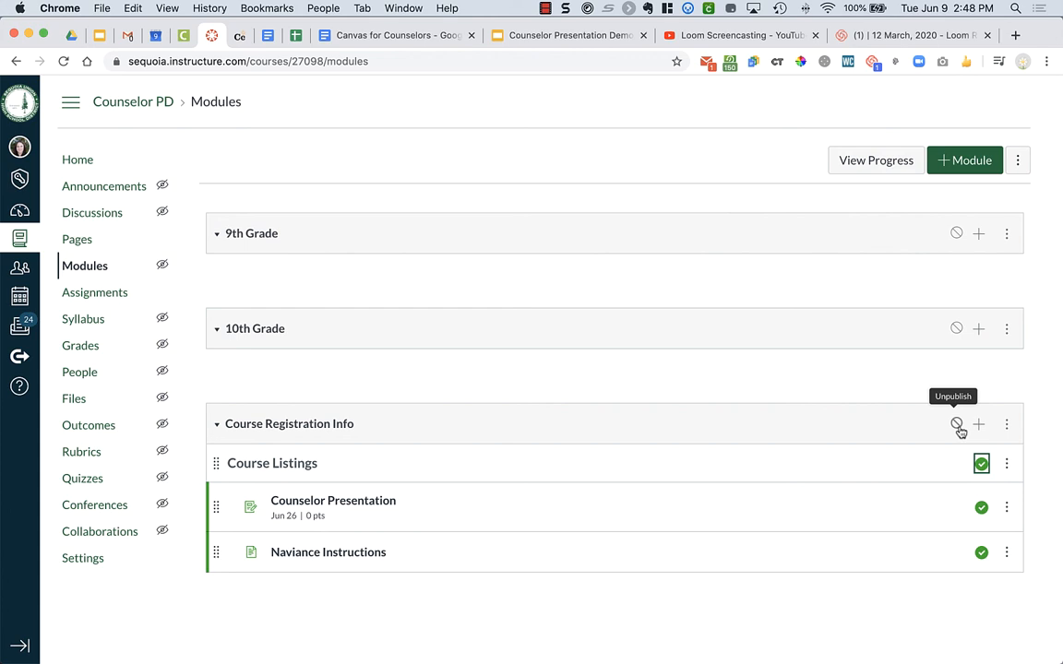
left_click(957, 423)
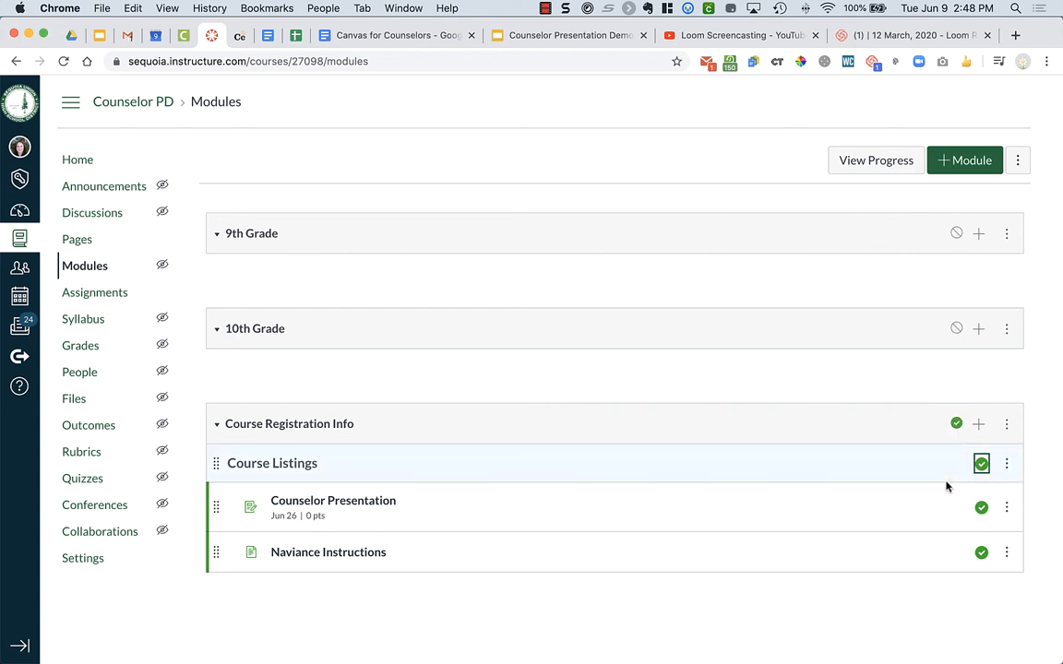
mouse_move(926, 508)
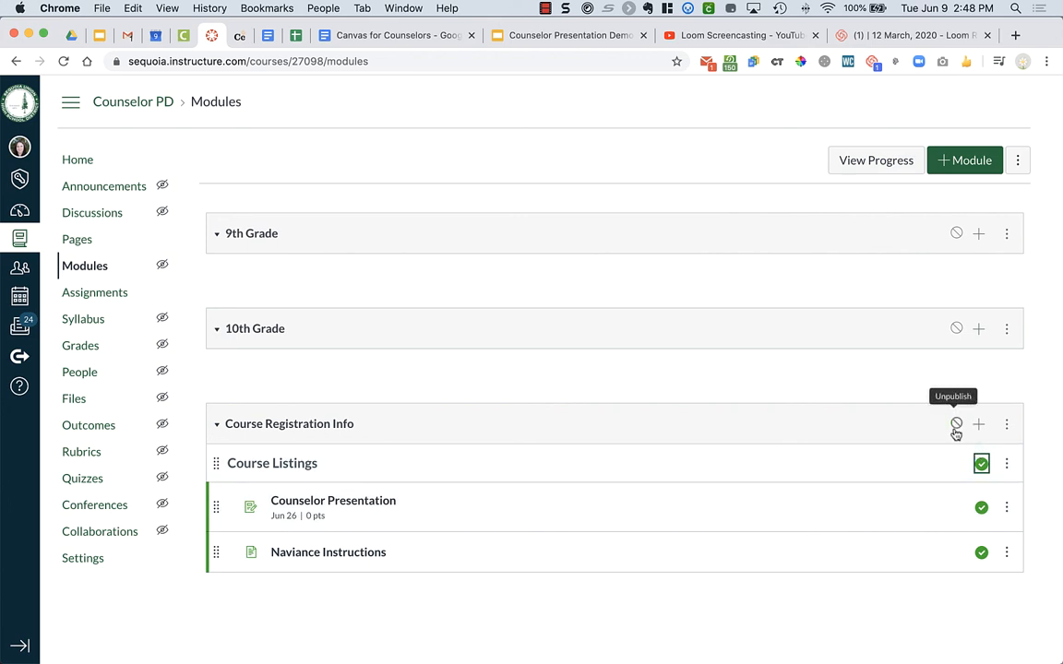
left_click(956, 424)
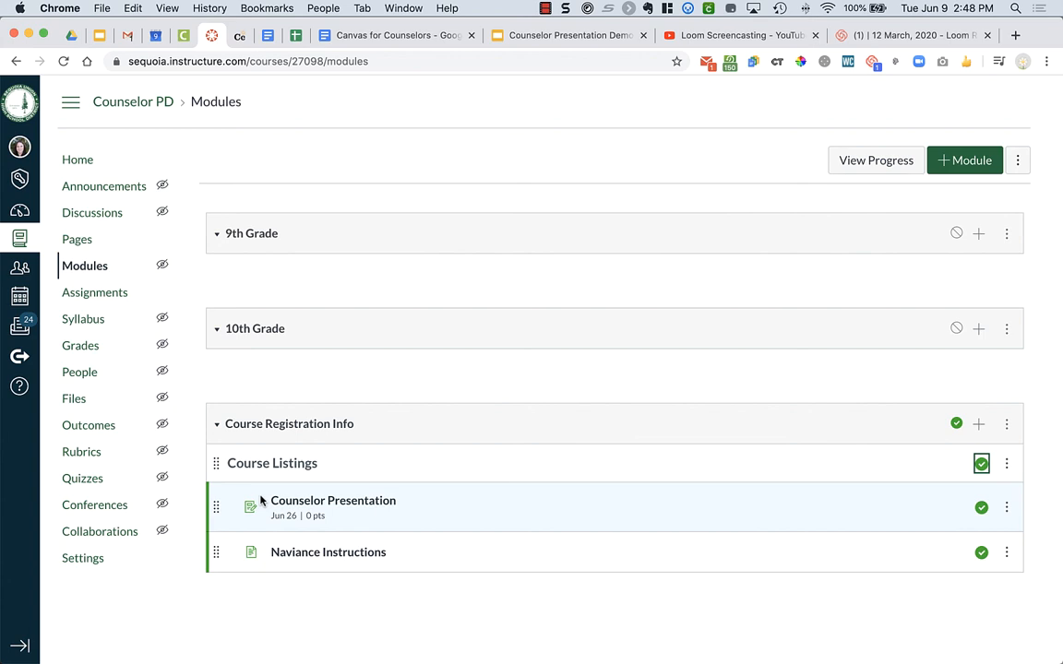